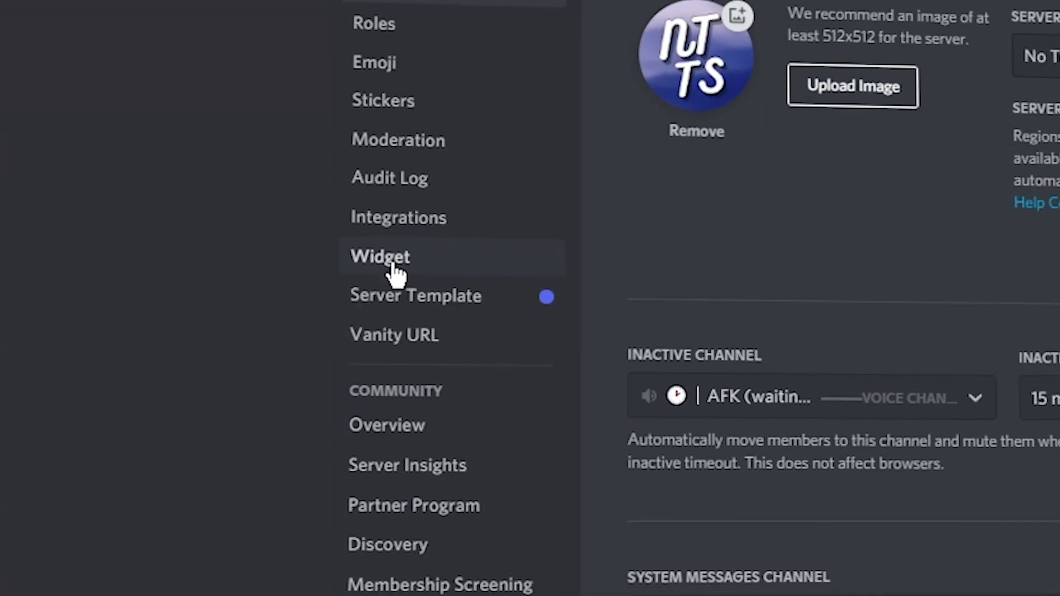
Step: Scroll the Server Settings sidebar down and open the Widget page
scroll("down", 3)
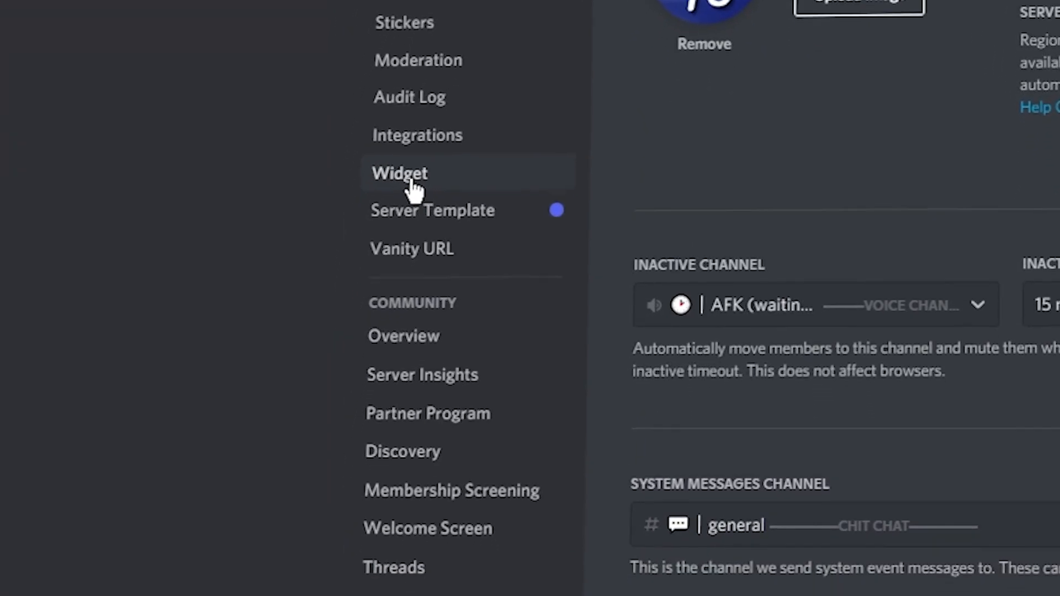
left_click(399, 173)
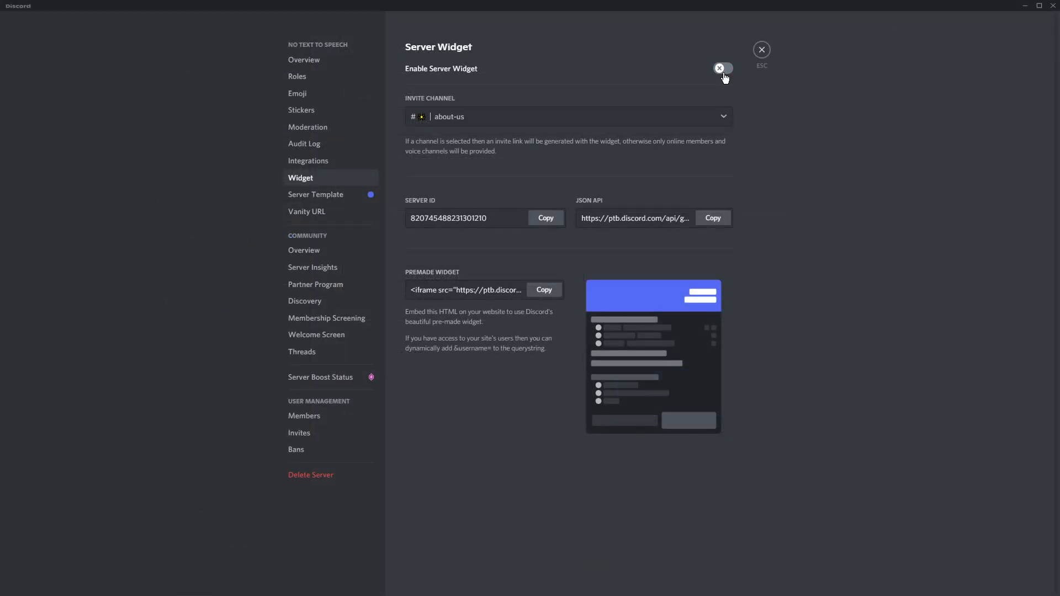
Step: Enable the server widget and select the premade widget iframe code
left_click(723, 67)
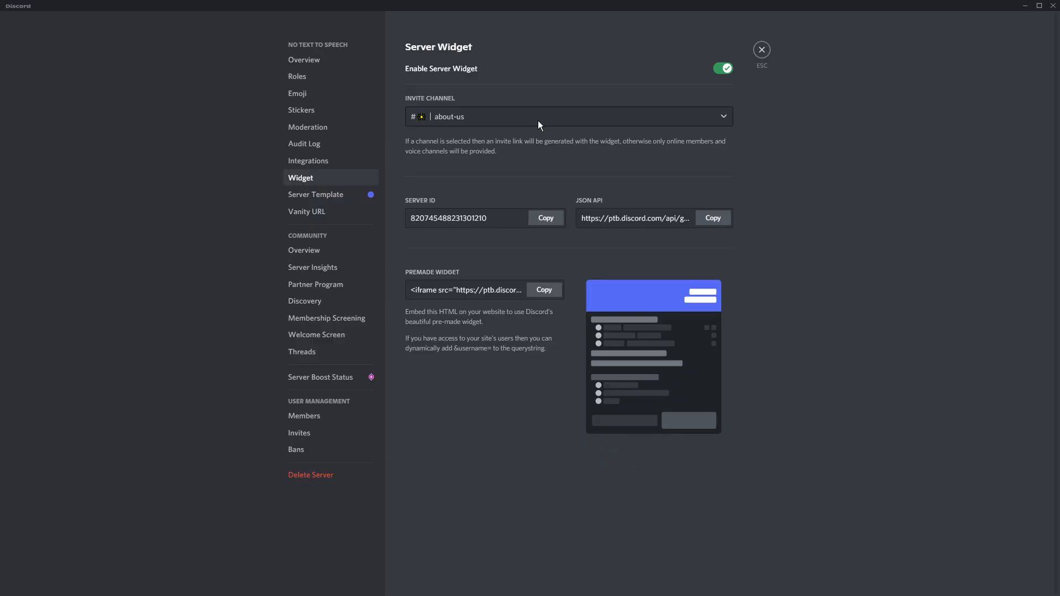
mouse_move(464, 121)
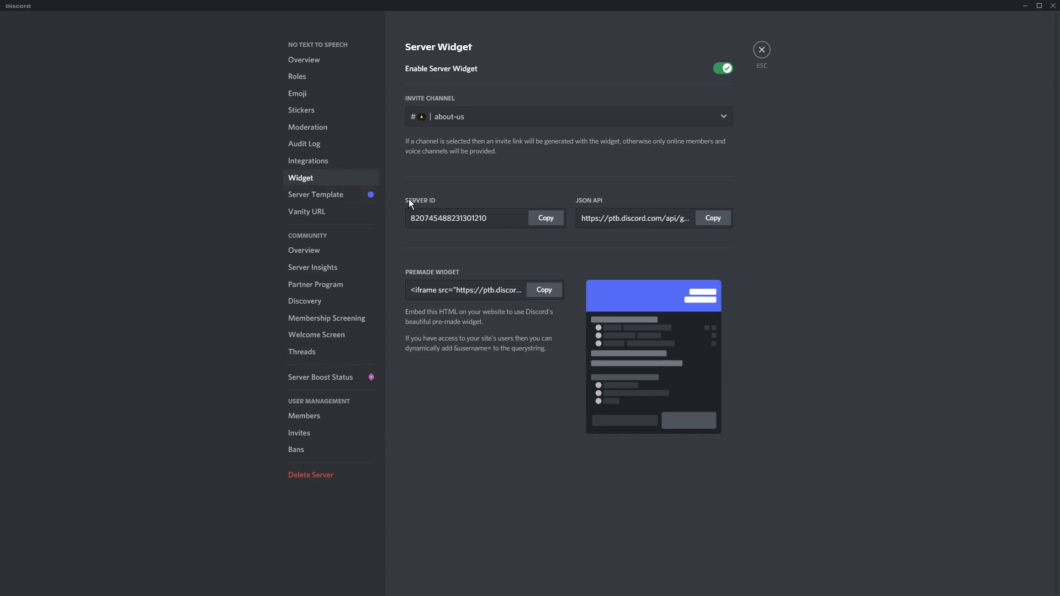
mouse_move(494, 174)
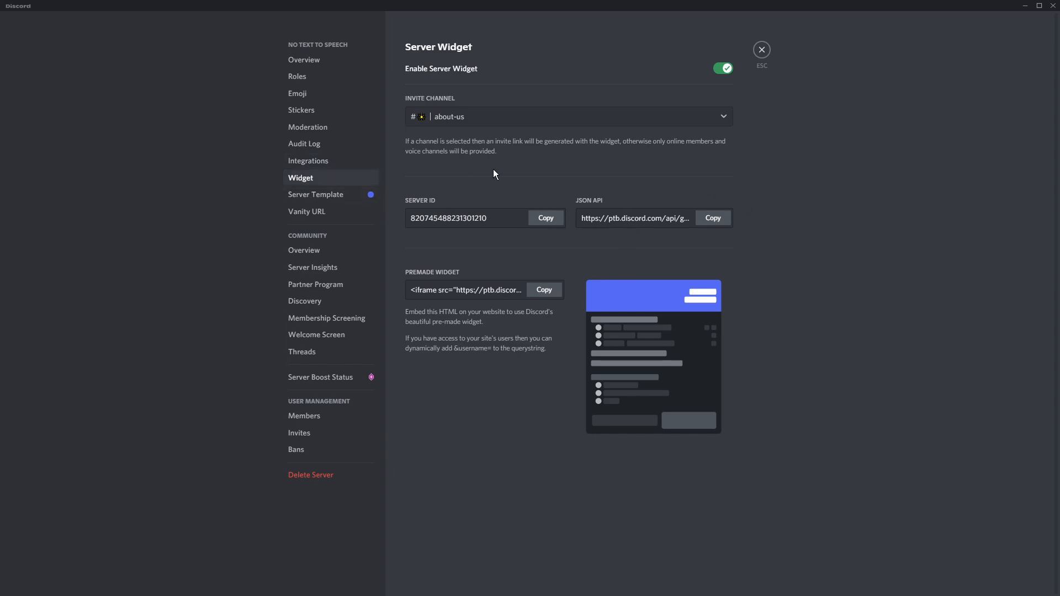
mouse_move(458, 278)
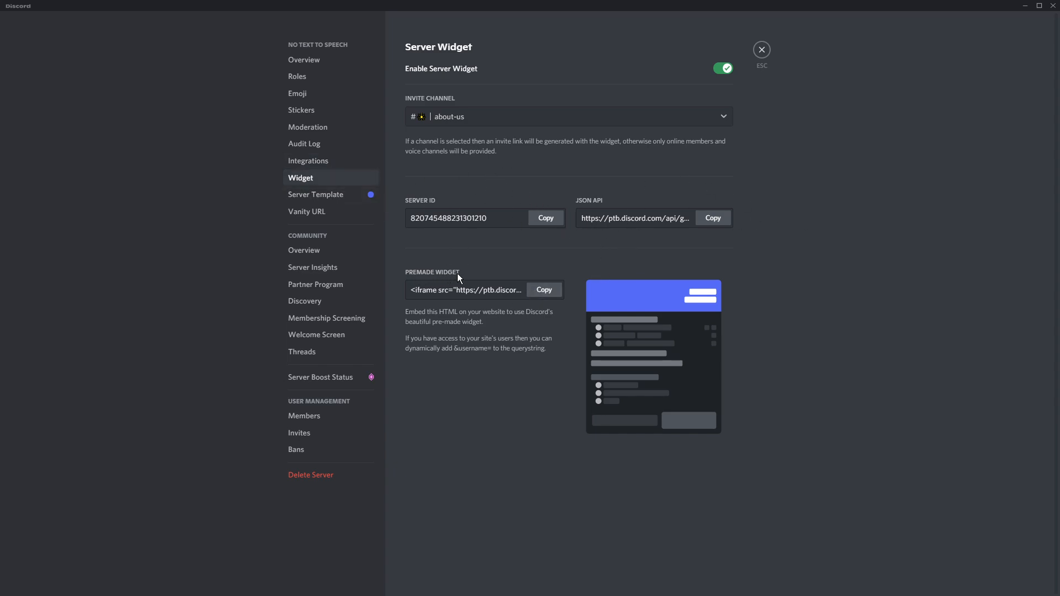
triple_click(465, 289)
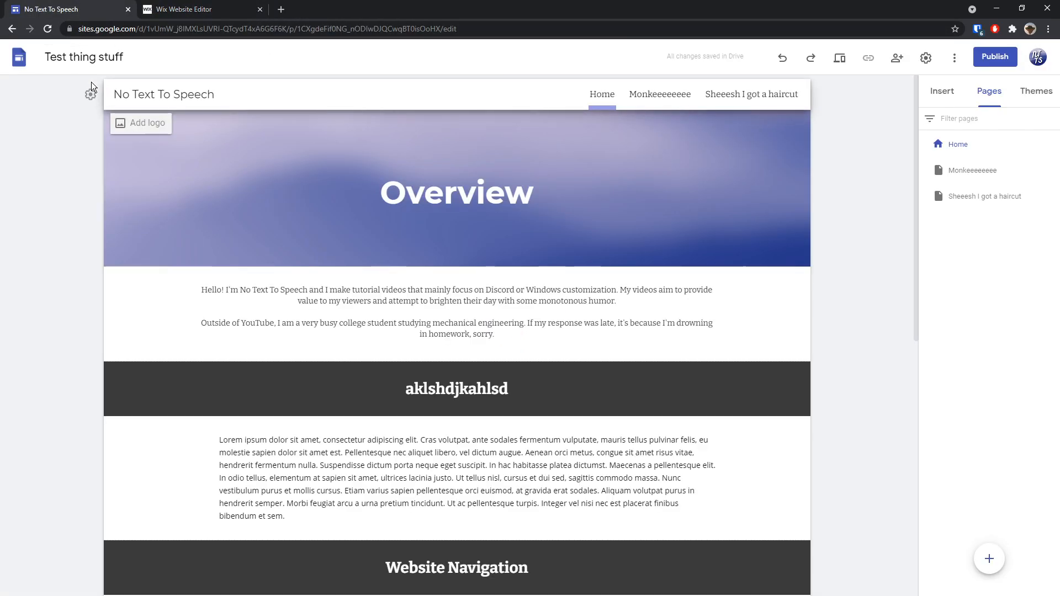
Step: Select the Home page intro text in Google Sites, then move to the Wix editor
left_click(456, 312)
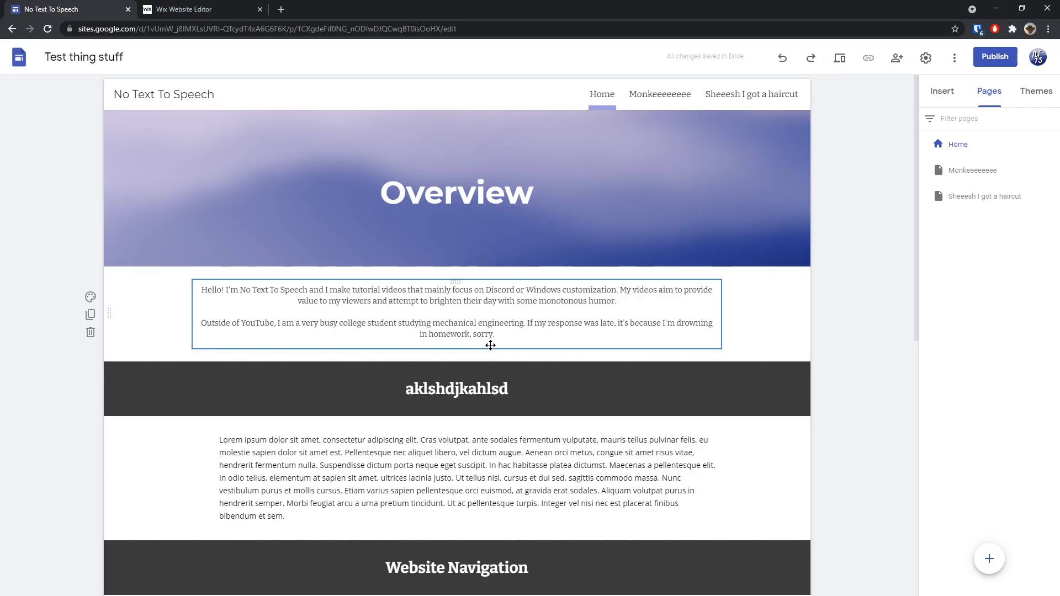
left_click(199, 9)
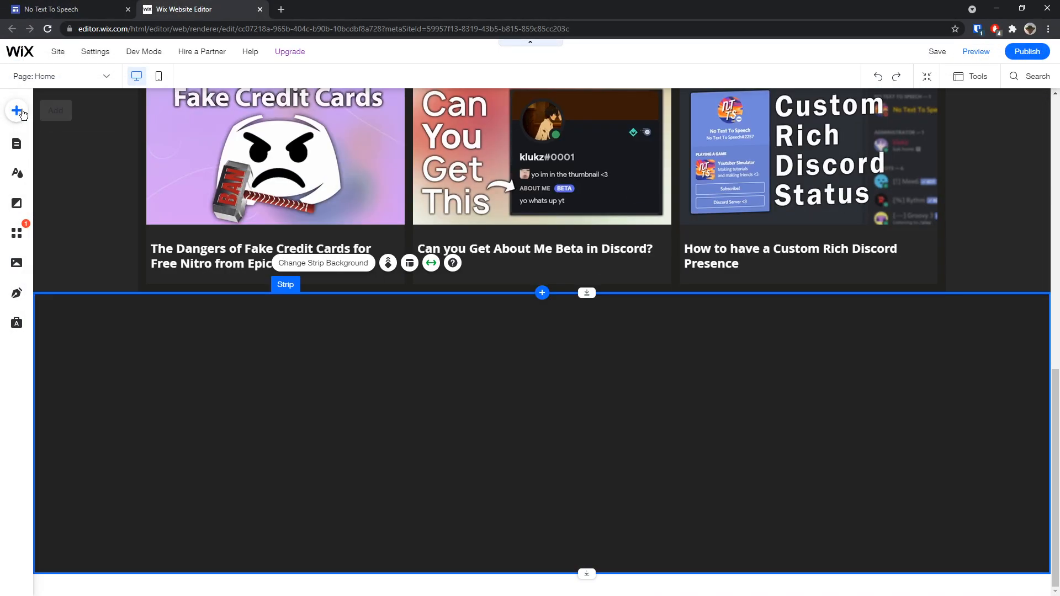
Step: Add an Embed a Widget element with the Discord iframe code and select it
left_click(16, 111)
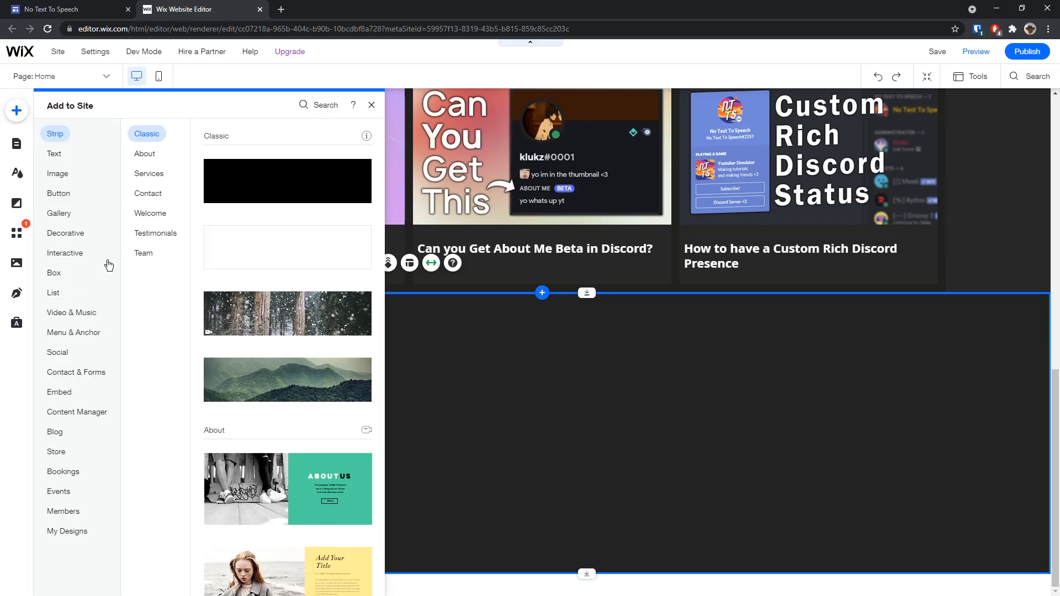
left_click(59, 392)
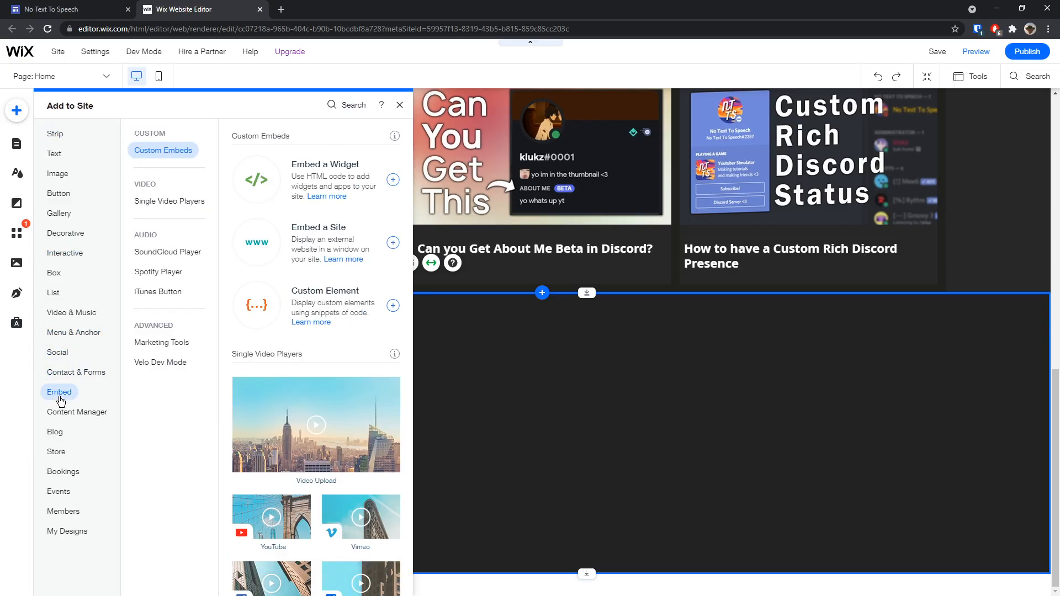
mouse_move(199, 154)
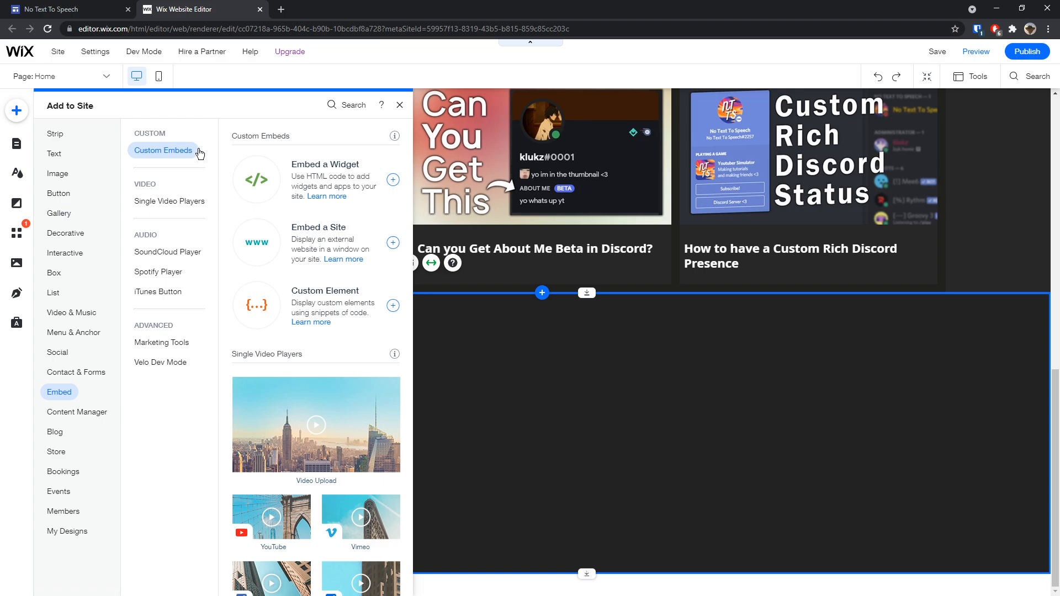
left_click(393, 179)
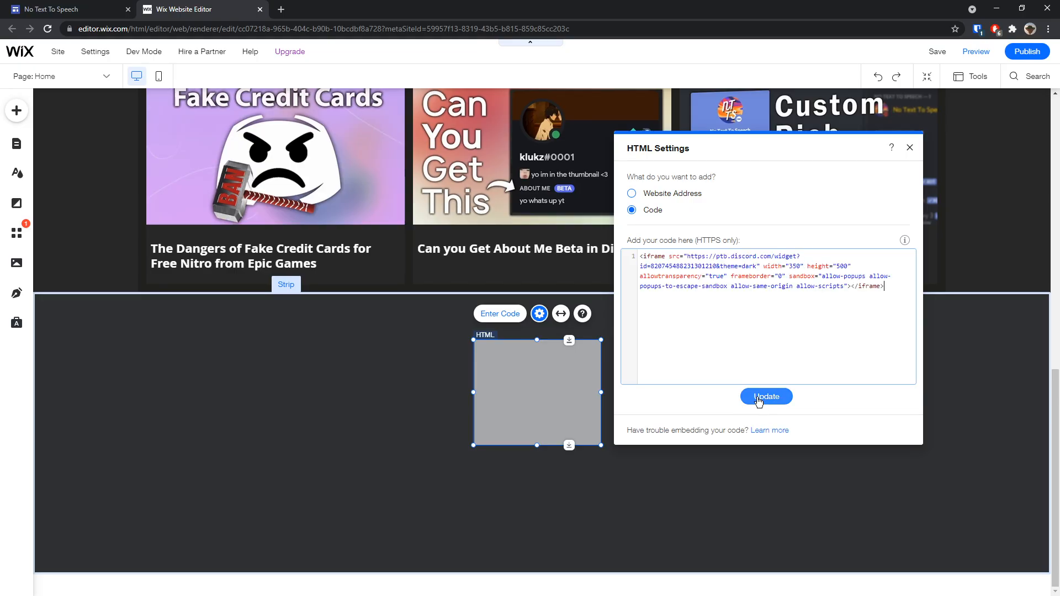
left_click(766, 396)
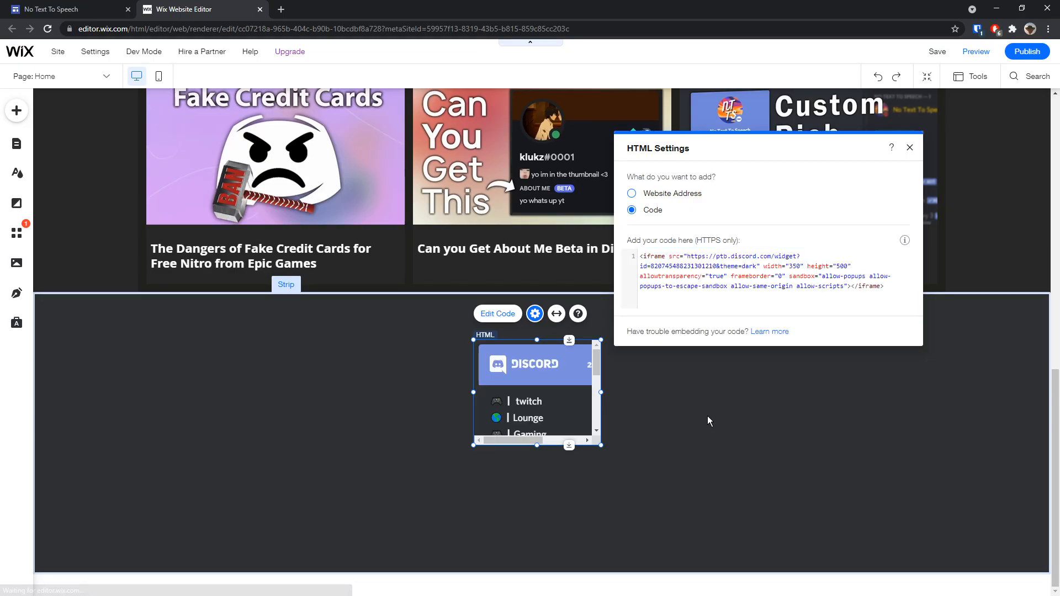
left_click(909, 147)
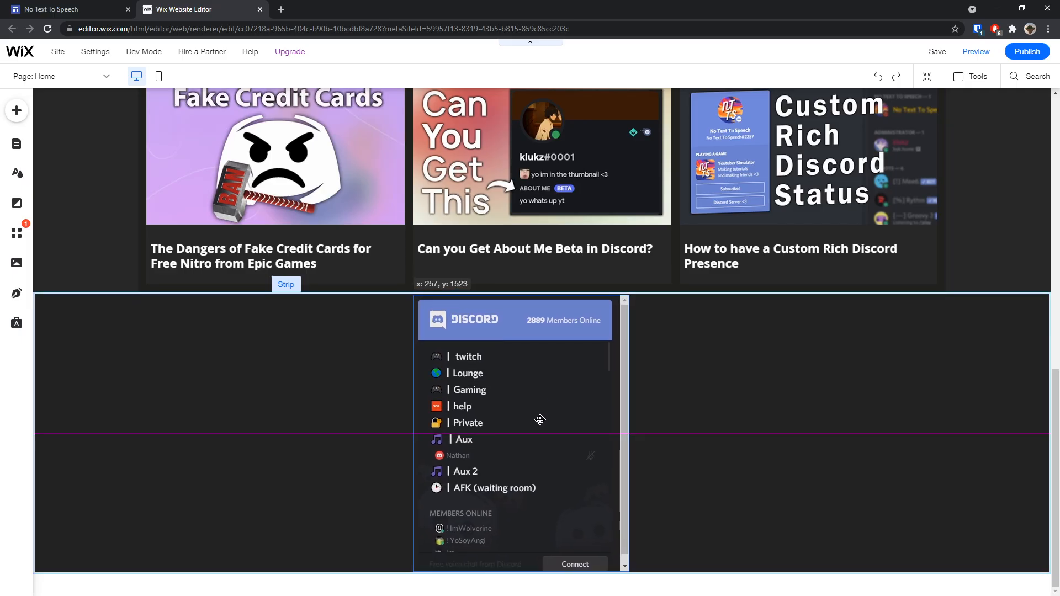
left_click(514, 429)
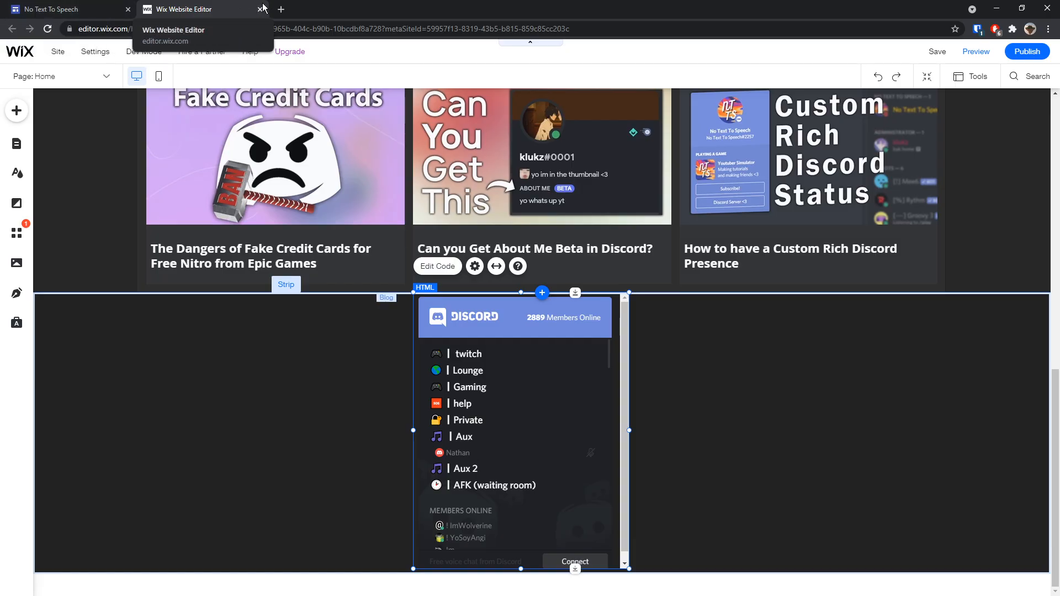
Step: Insert the Discord widget iframe via Embed code below Monke, then enter preview
left_click(262, 9)
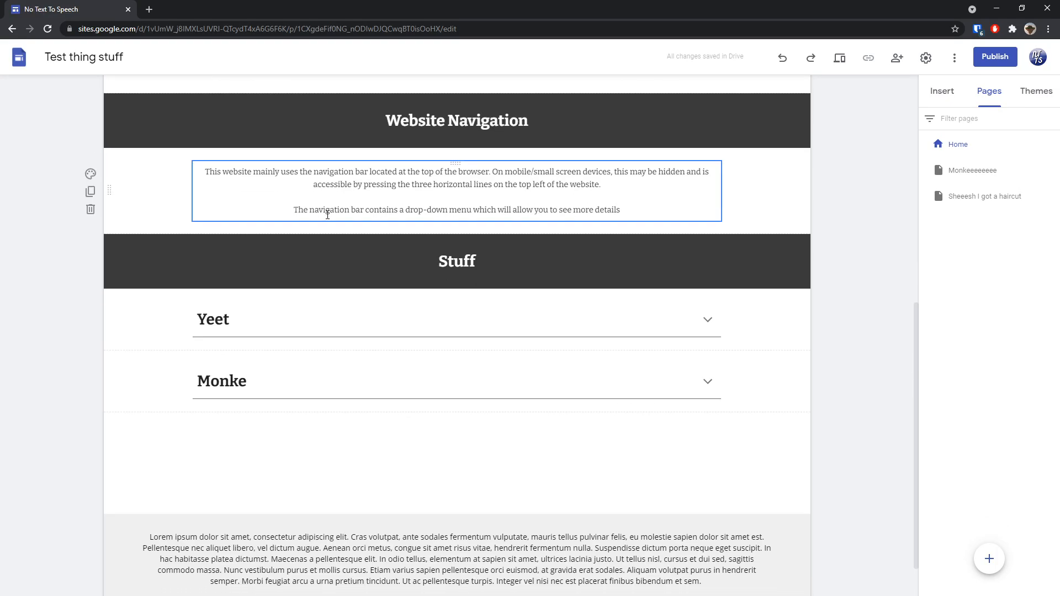
scroll("down", 3)
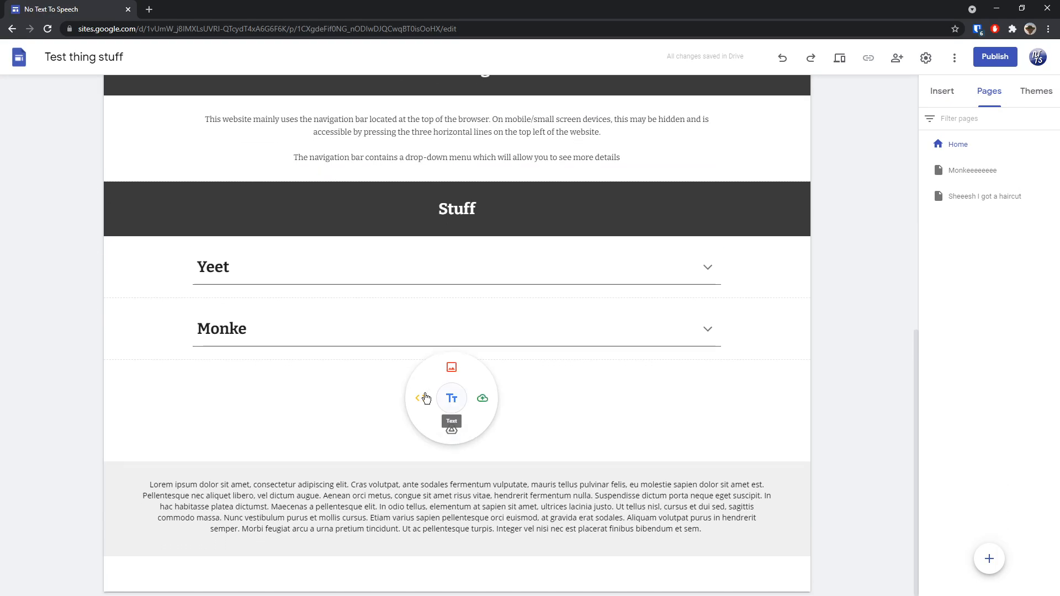
left_click(482, 397)
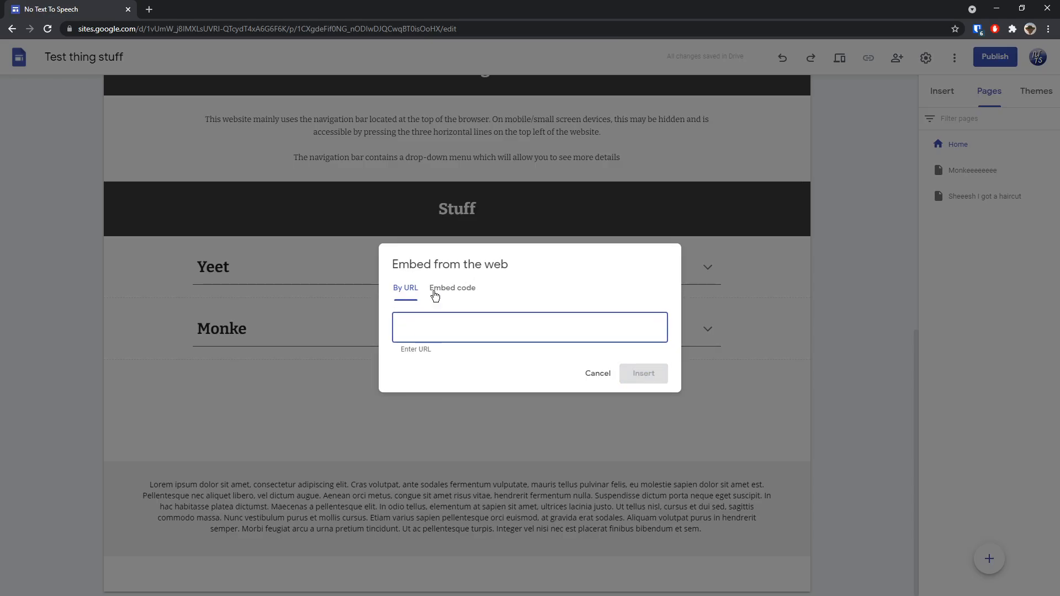
left_click(451, 287)
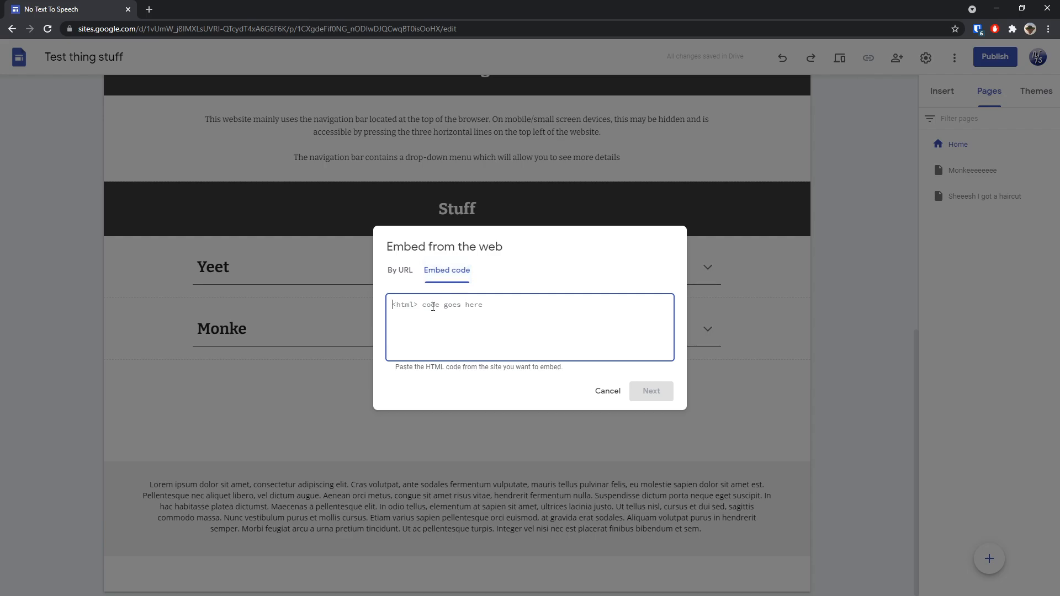
left_click(650, 391)
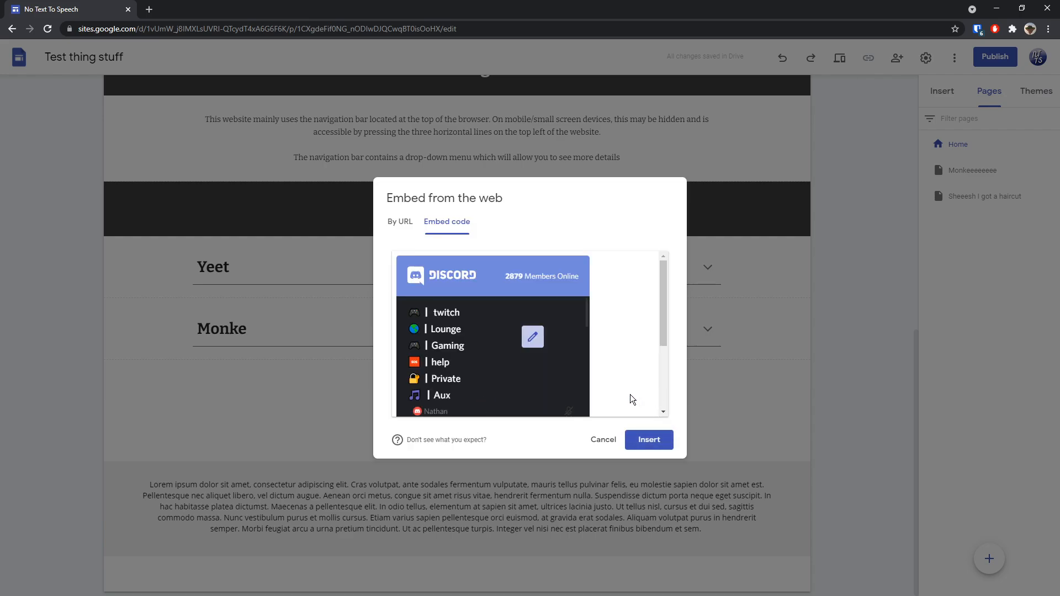
left_click(647, 439)
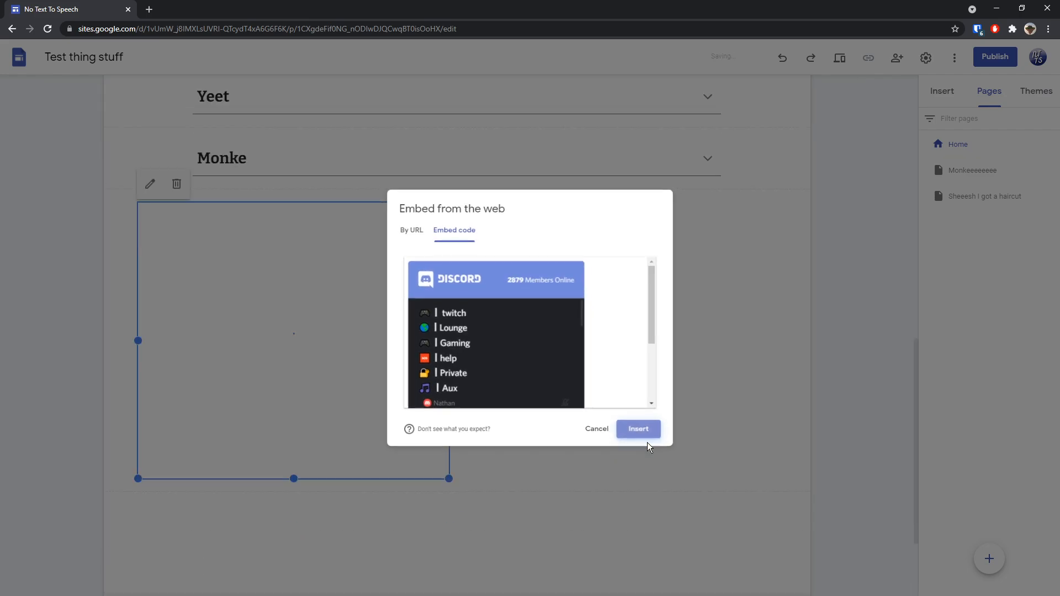
left_click(636, 428)
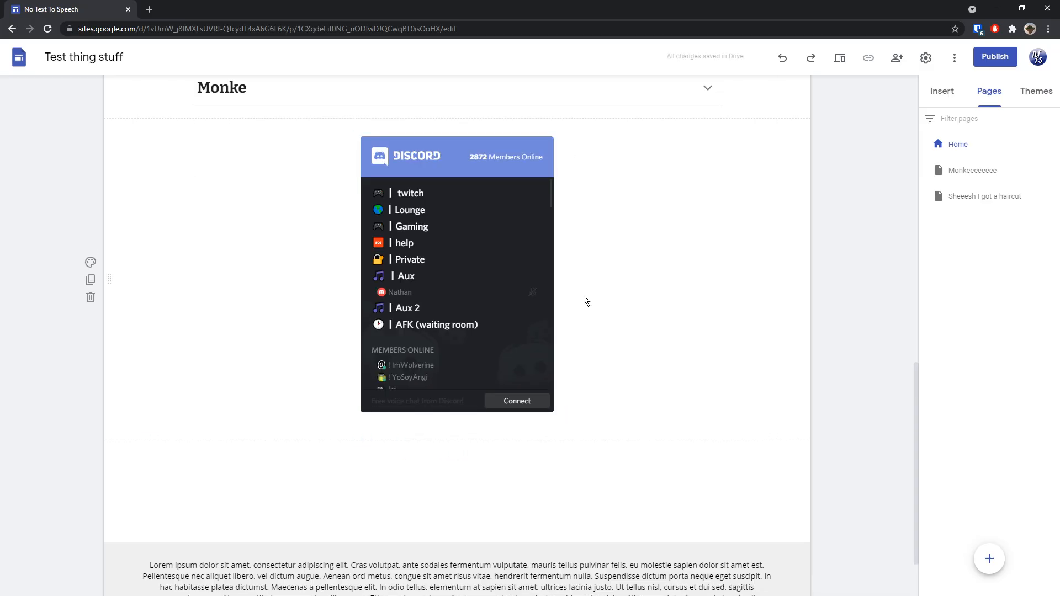
mouse_move(611, 315)
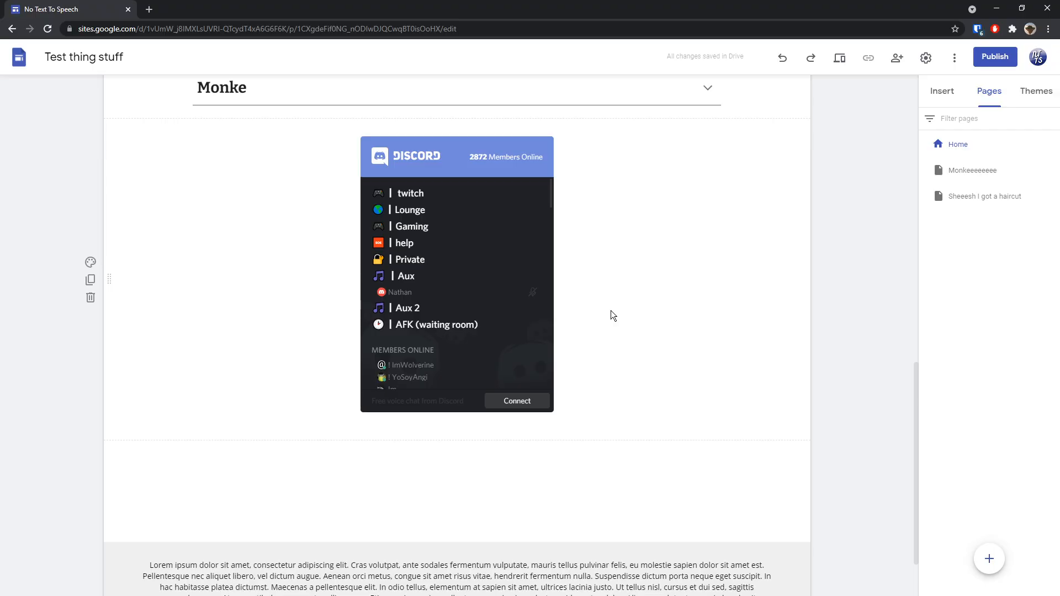
left_click(839, 57)
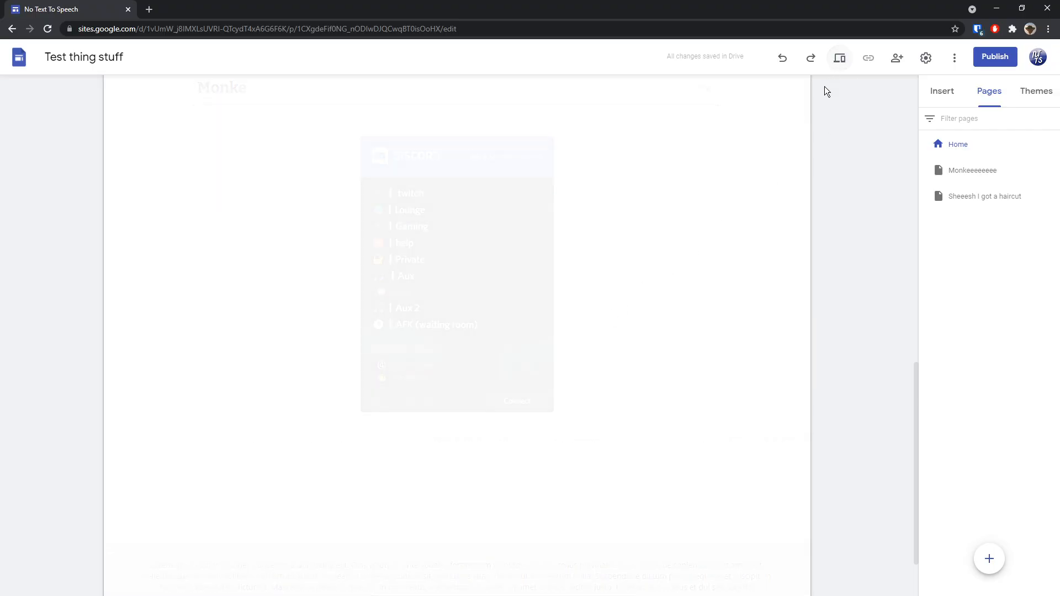
Step: Preview the page at phone, tablet and desktop widths
left_click(839, 57)
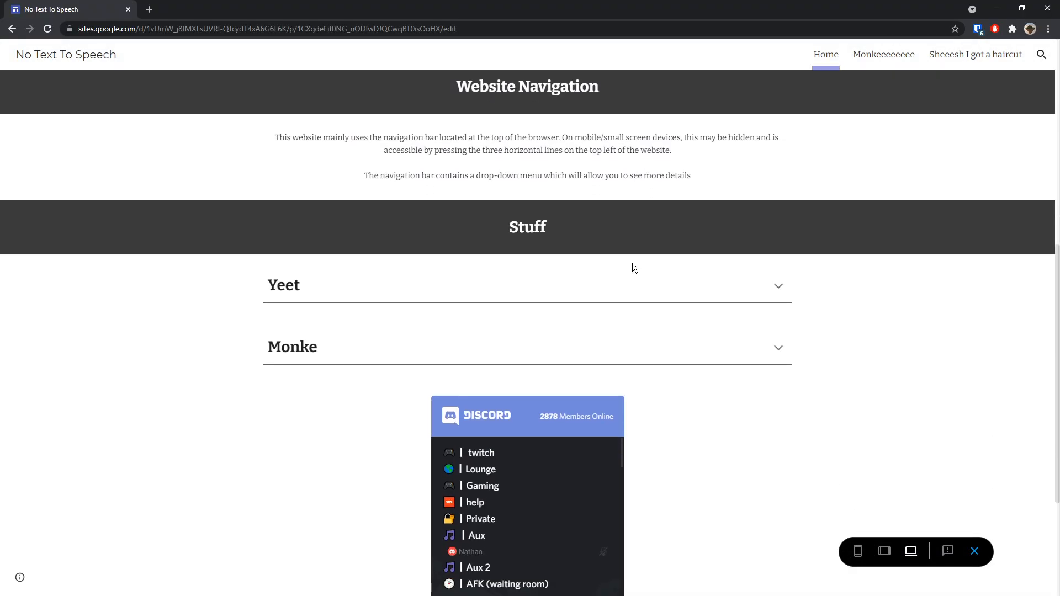
scroll("down", 3)
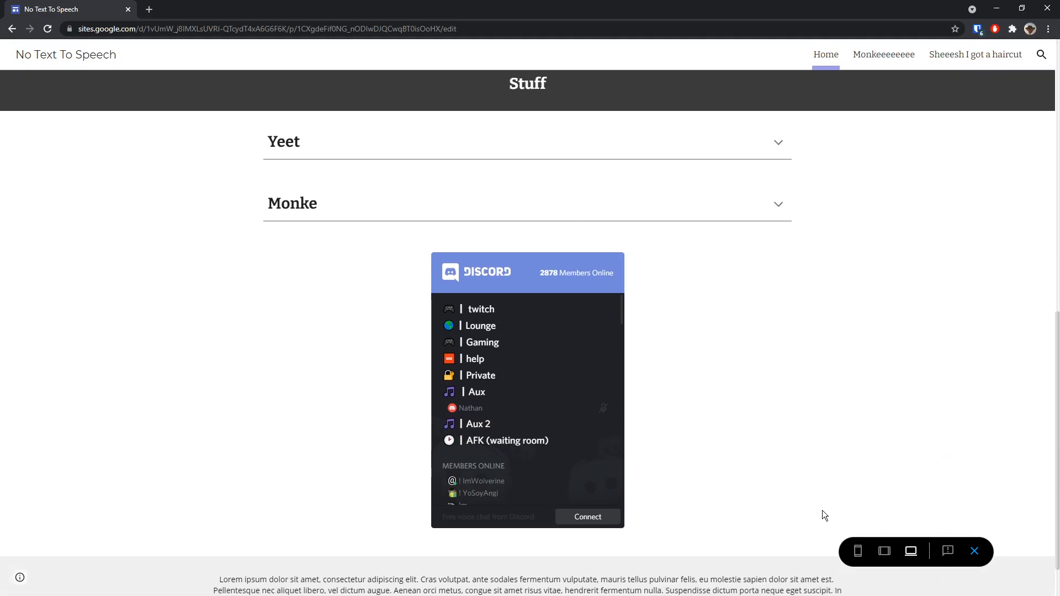
left_click(856, 551)
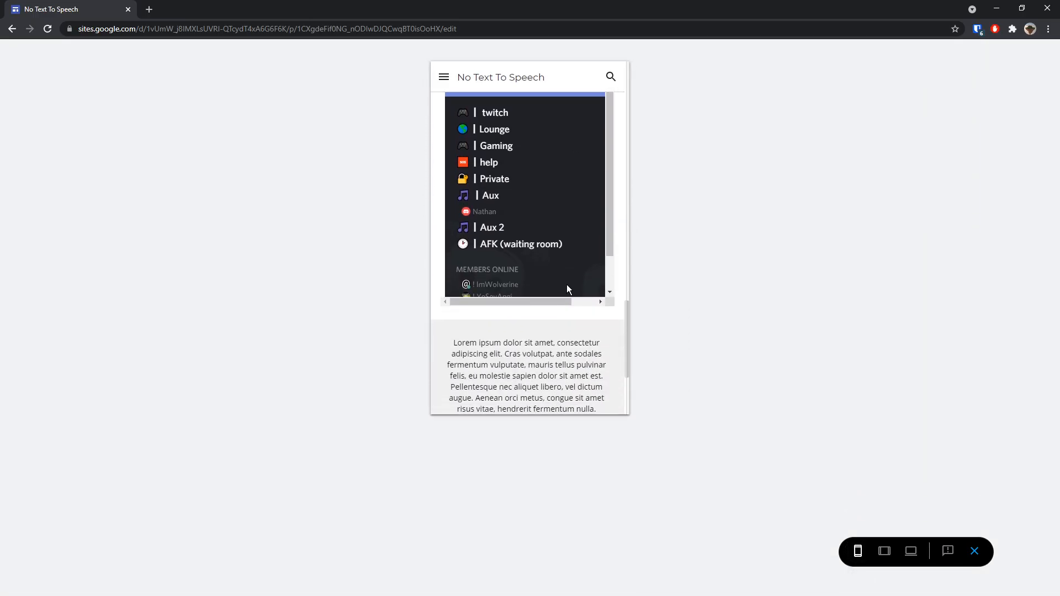
scroll("down", 3)
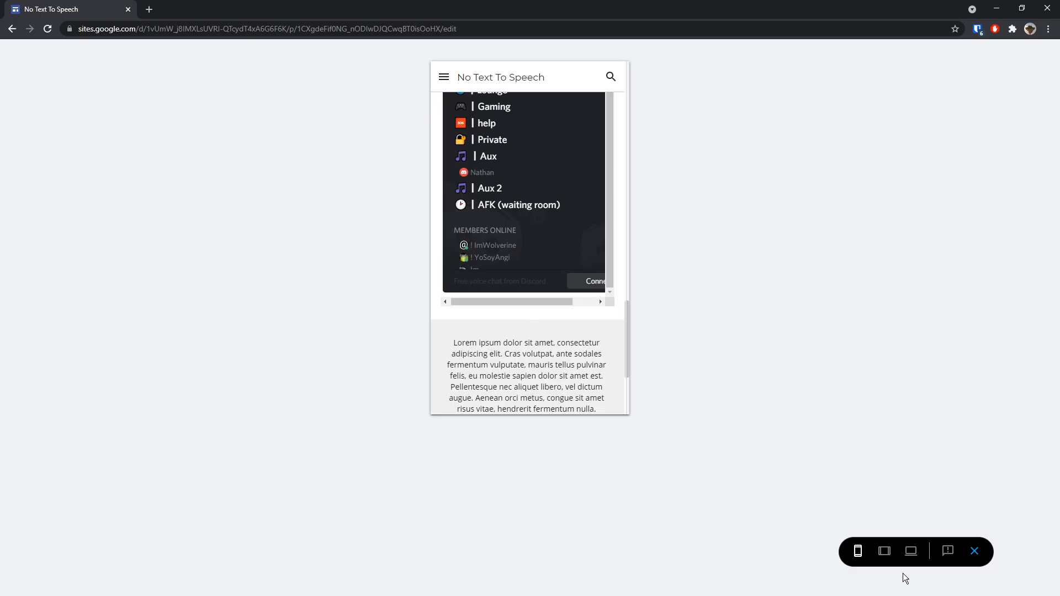
left_click(884, 551)
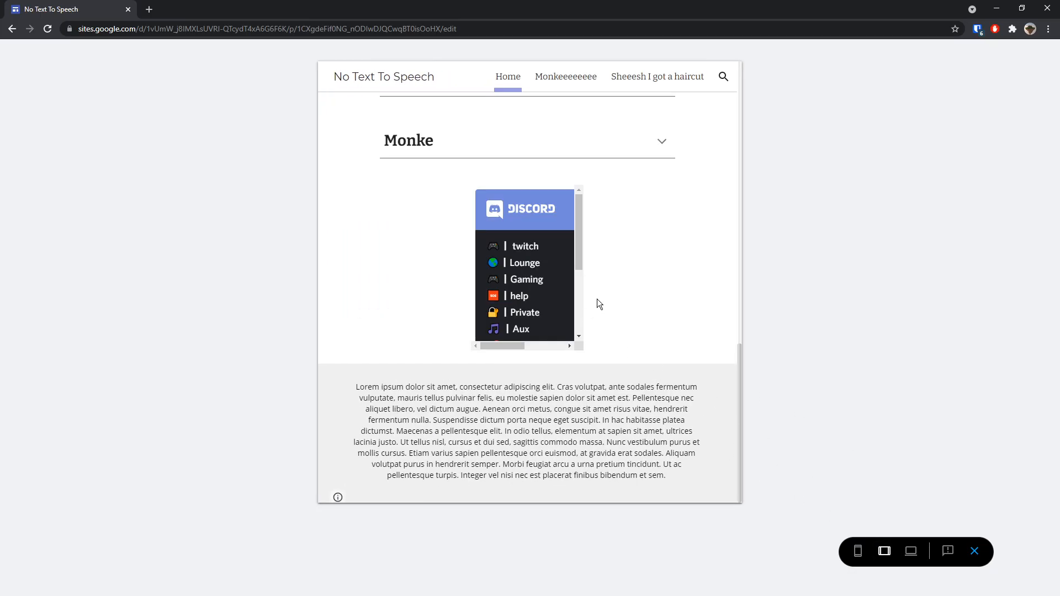
left_click(570, 346)
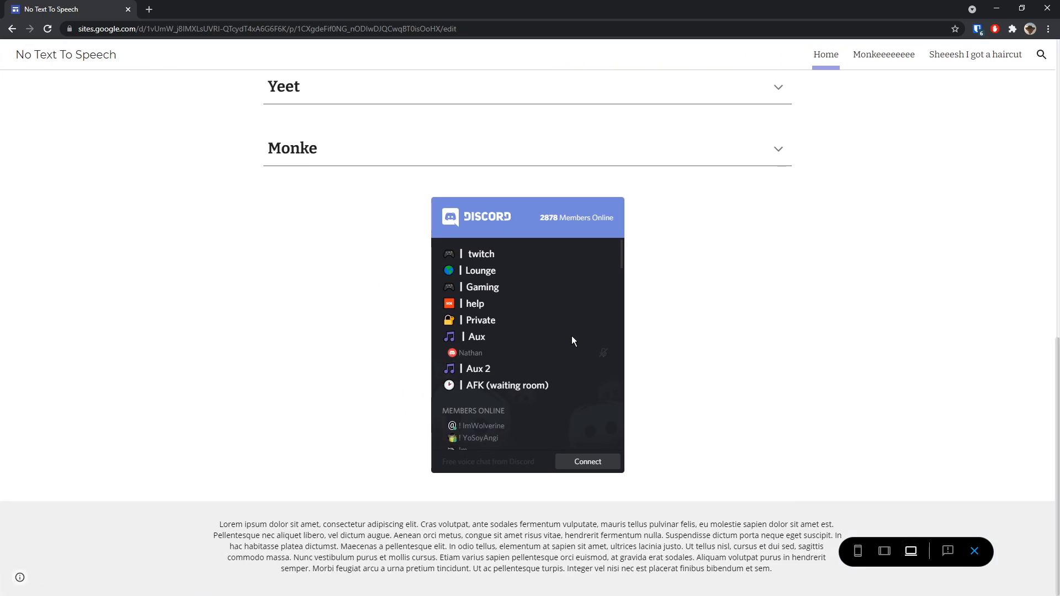
mouse_move(510, 249)
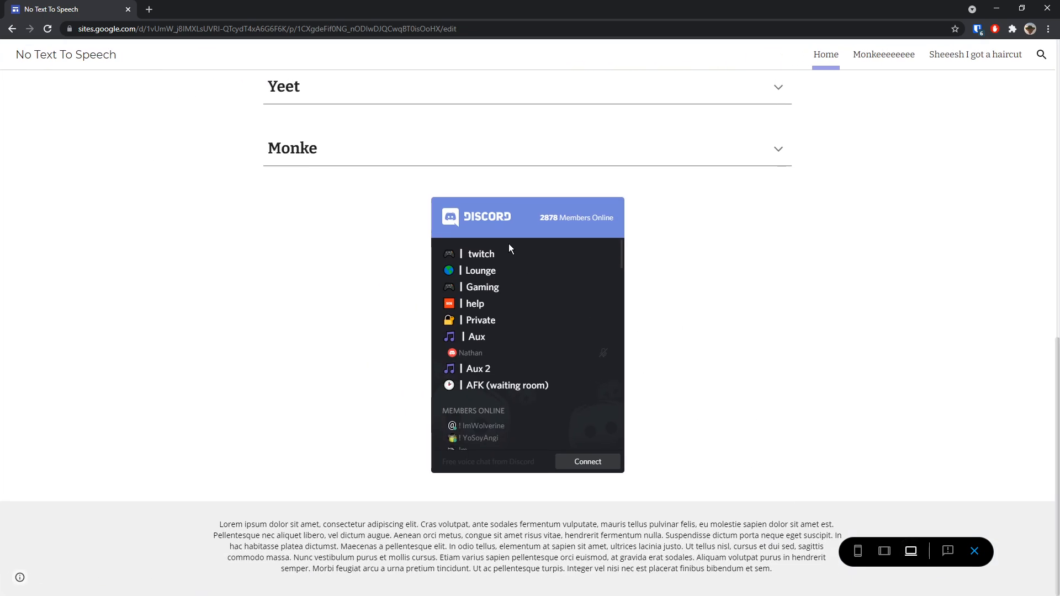
mouse_move(470, 264)
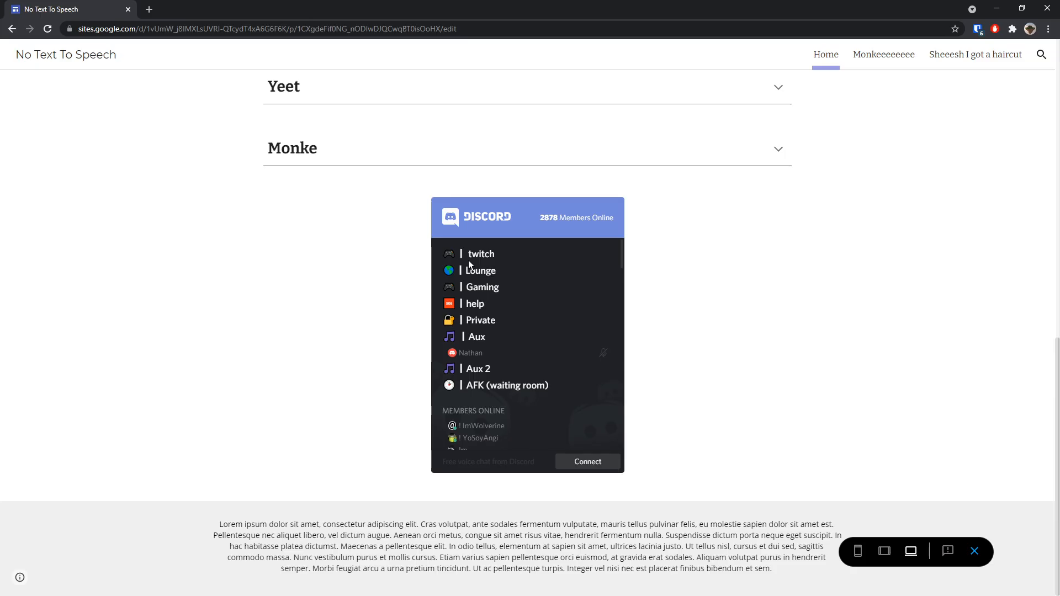
mouse_move(514, 280)
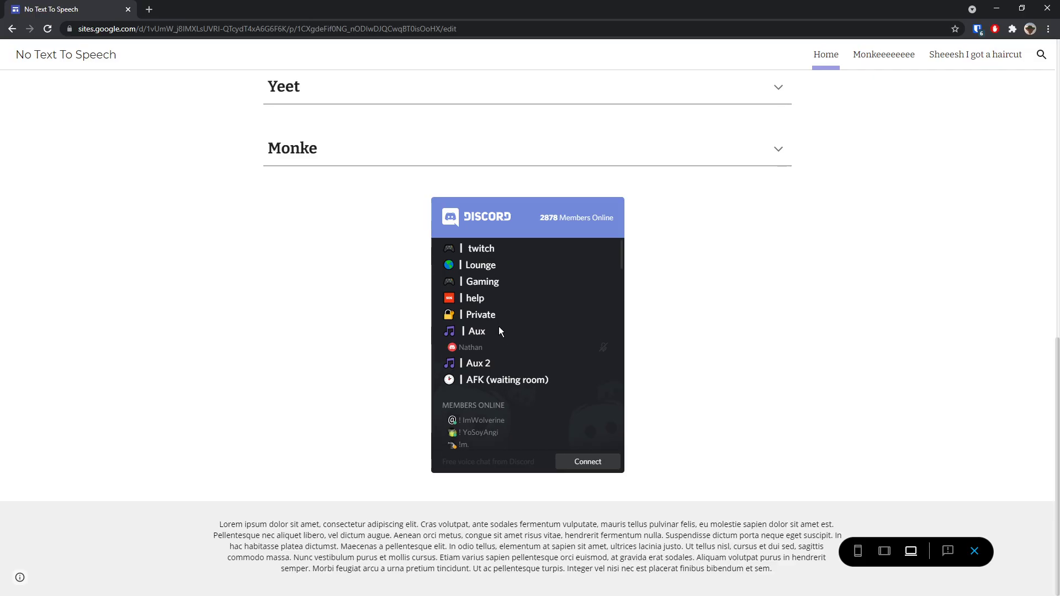
Step: Scroll through the Discord widget's channel and online-member lists
scroll("down", 3)
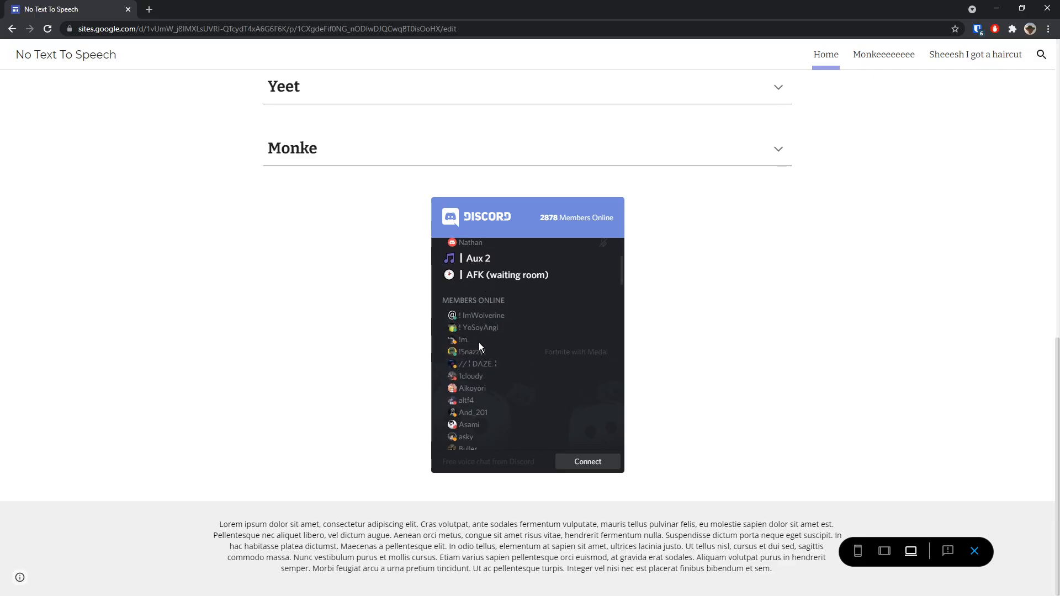
mouse_move(570, 320)
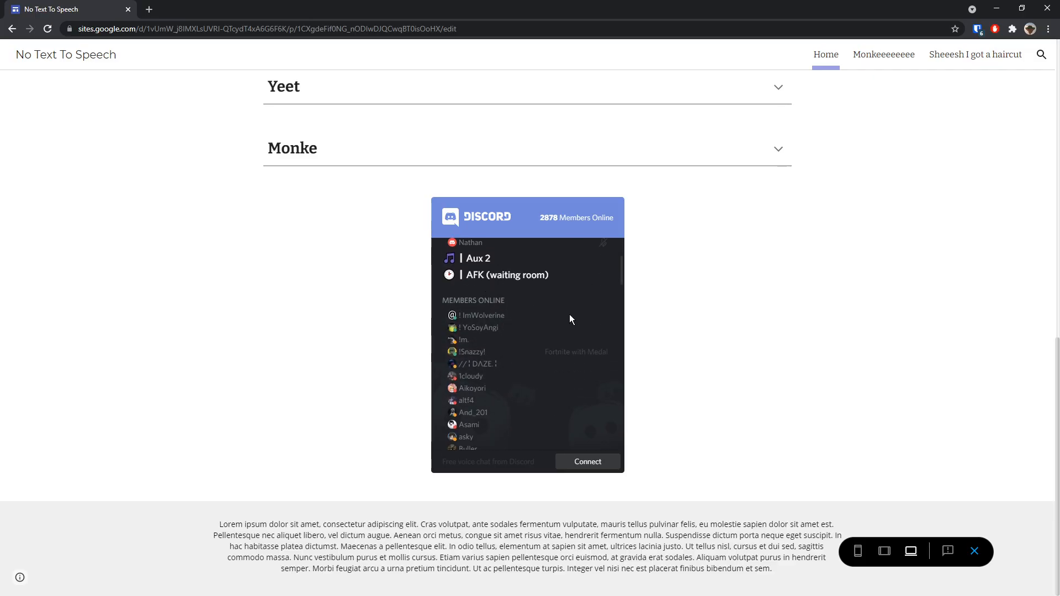
scroll("down", 3)
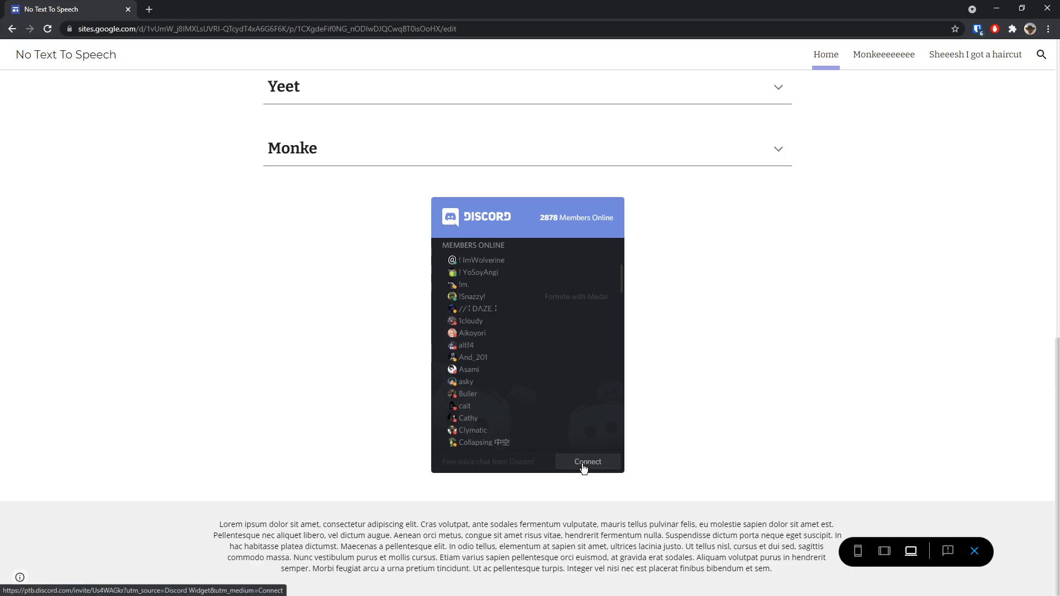
mouse_move(687, 450)
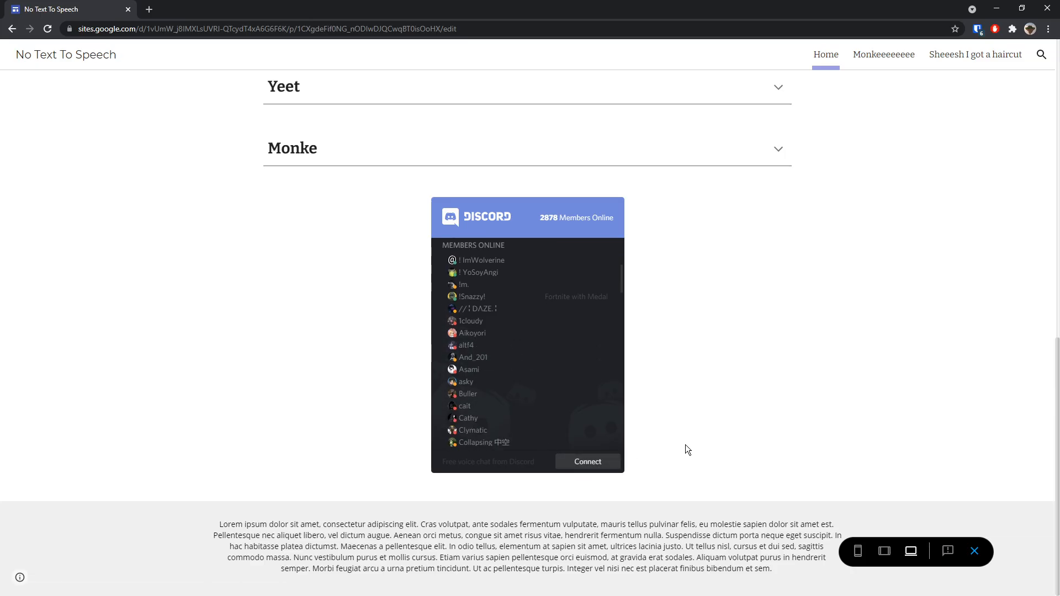
mouse_move(541, 379)
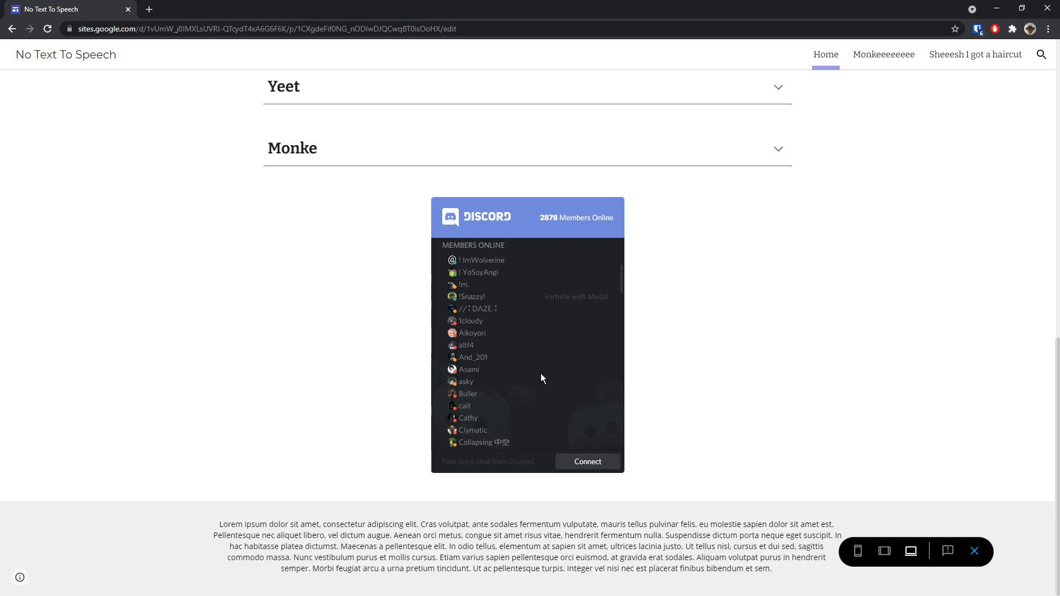
scroll("down", 3)
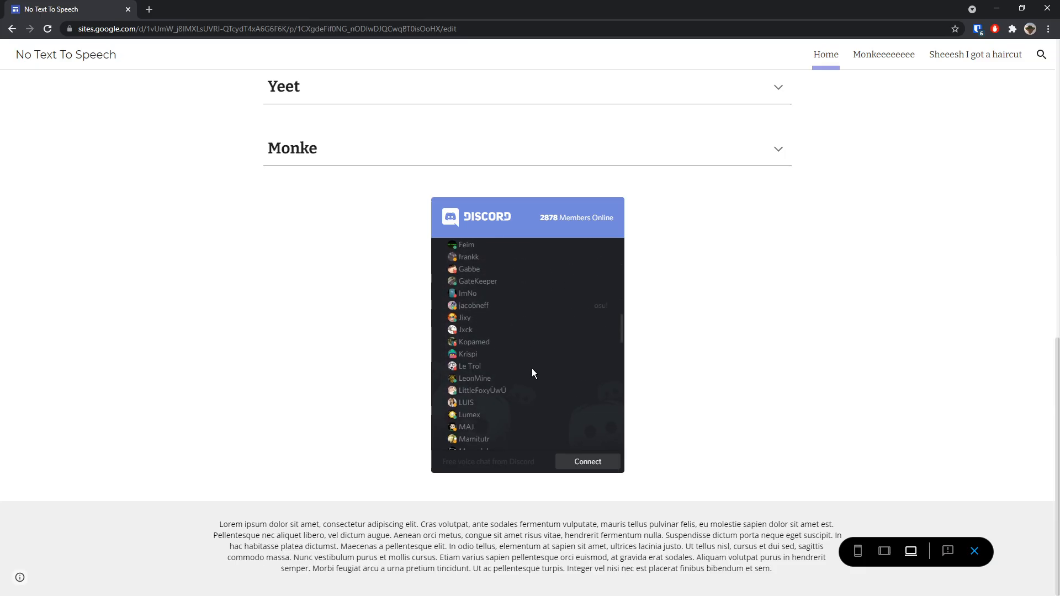
scroll("down", 3)
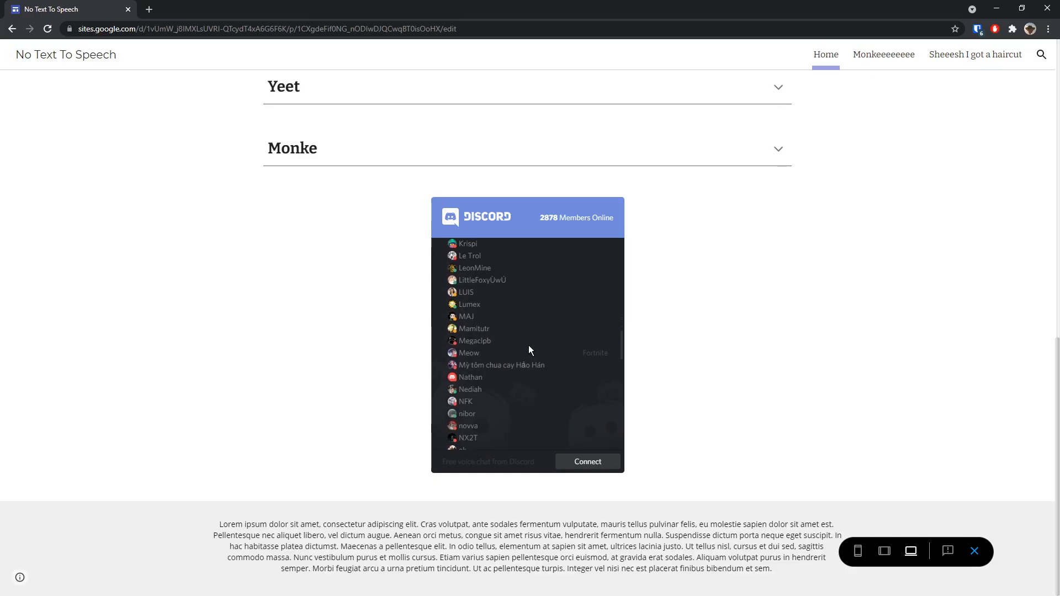
scroll("down", 3)
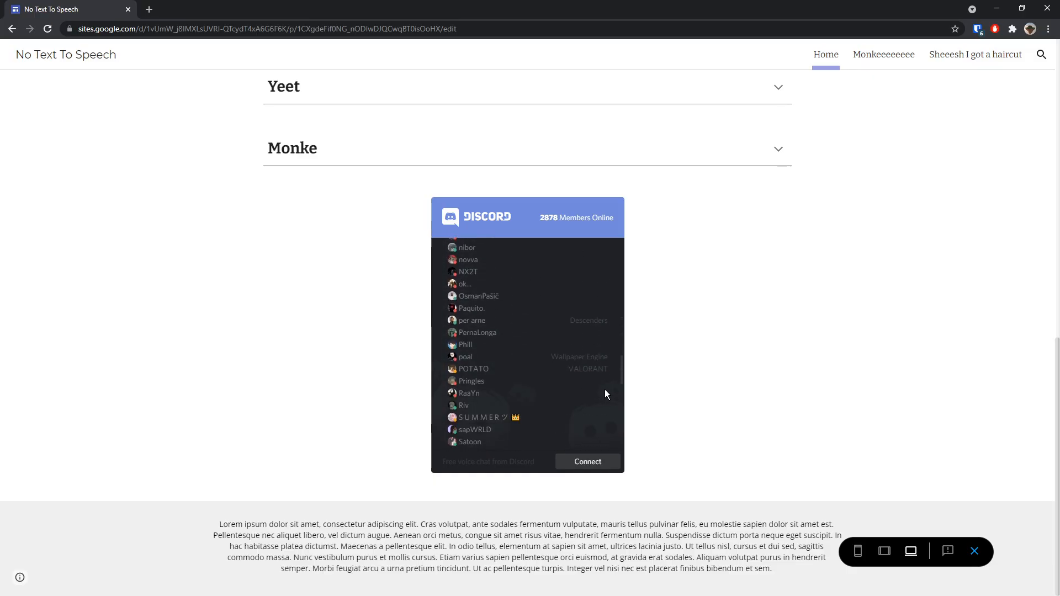
scroll("up", 3)
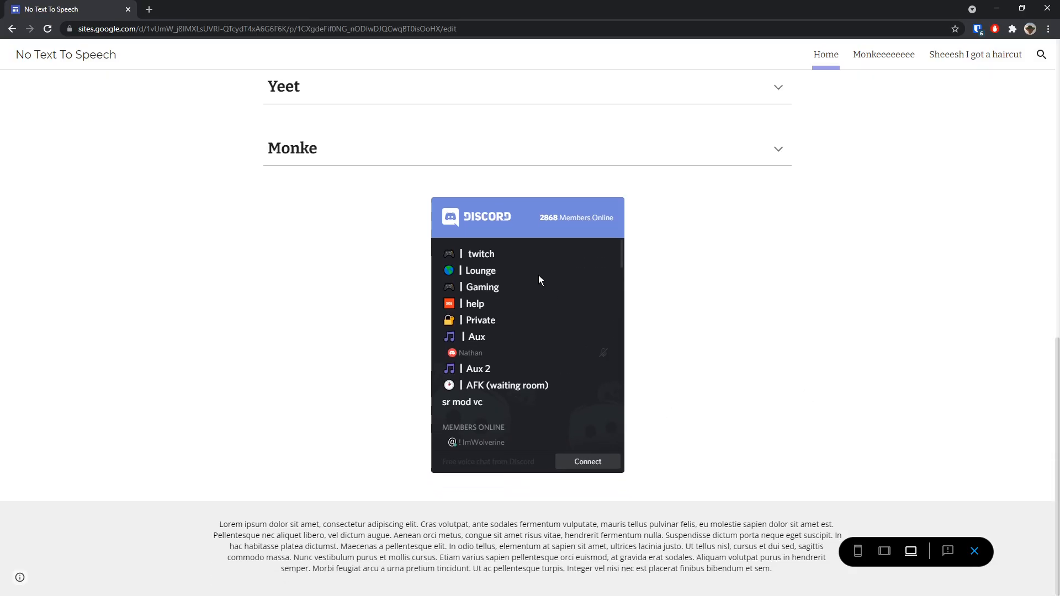
mouse_move(408, 139)
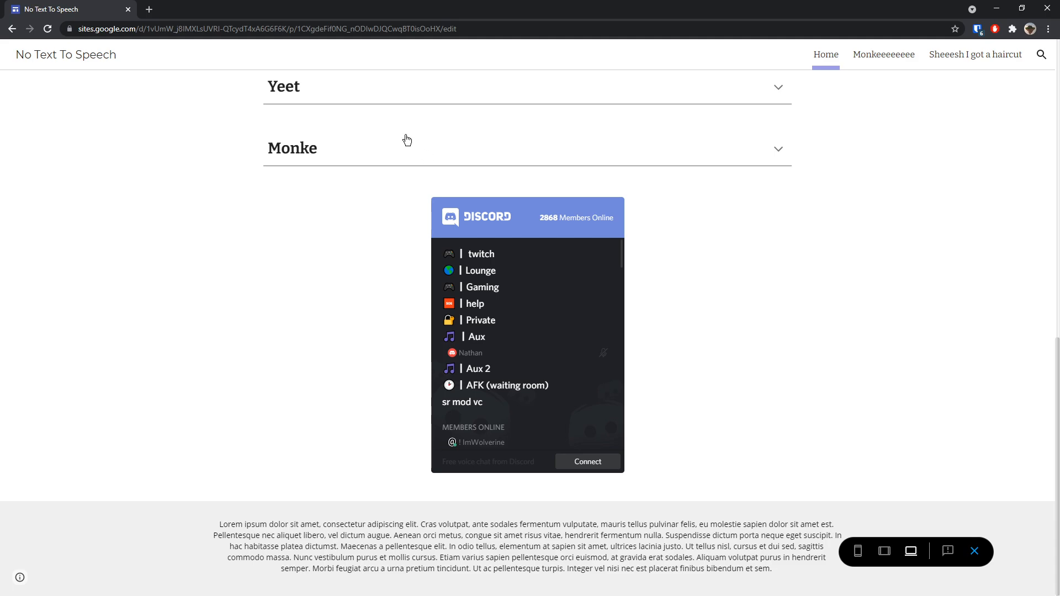
mouse_move(398, 213)
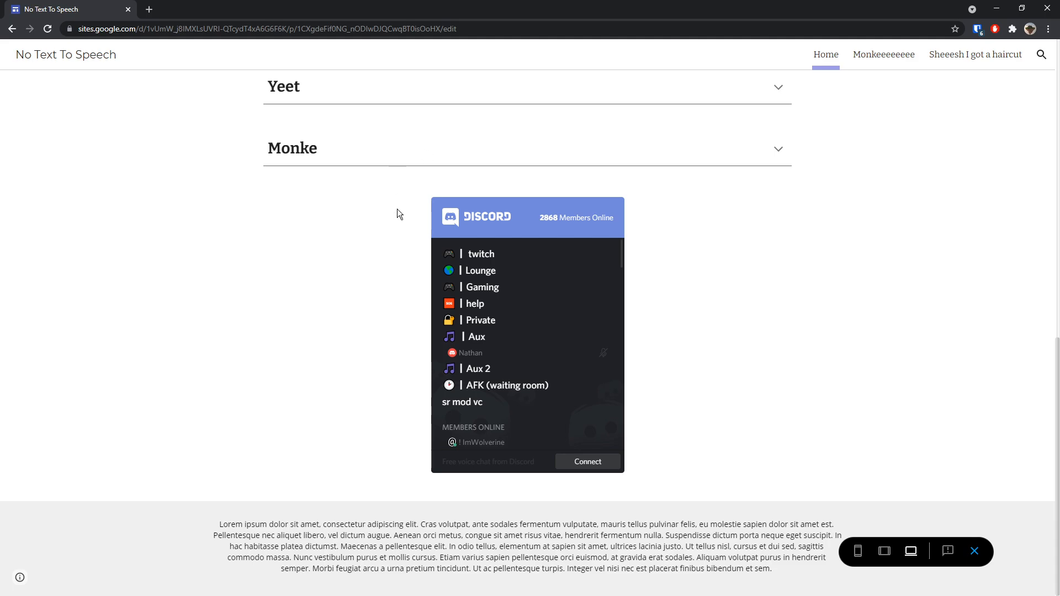
mouse_move(529, 338)
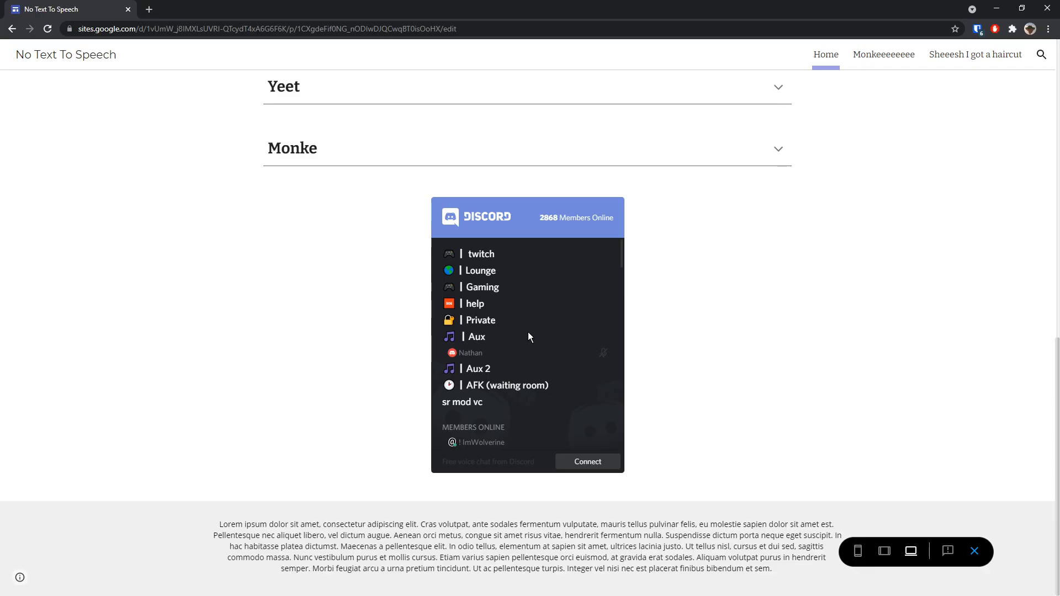
mouse_move(484, 409)
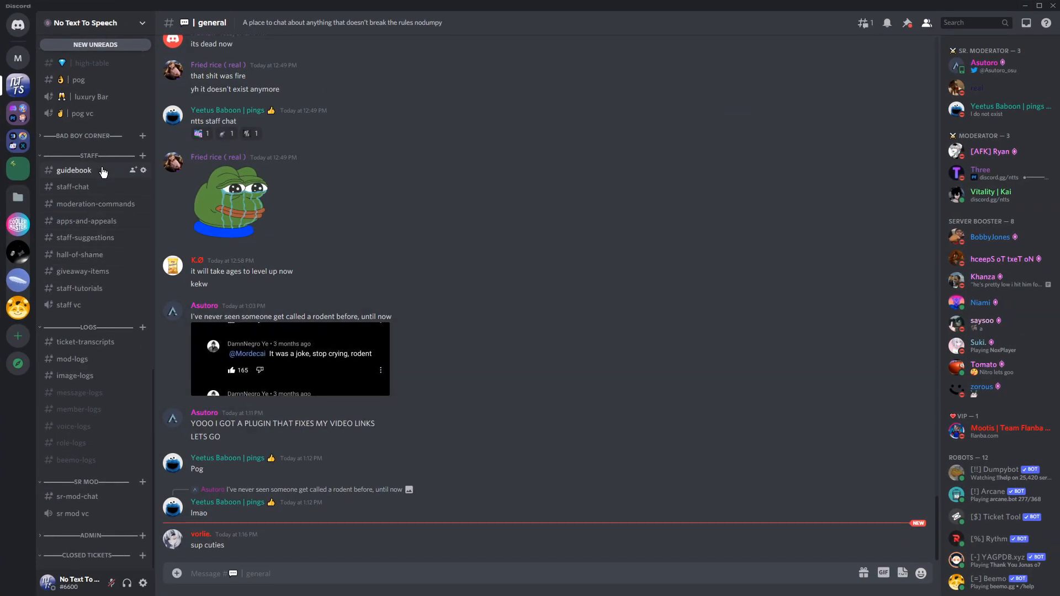
mouse_move(82, 158)
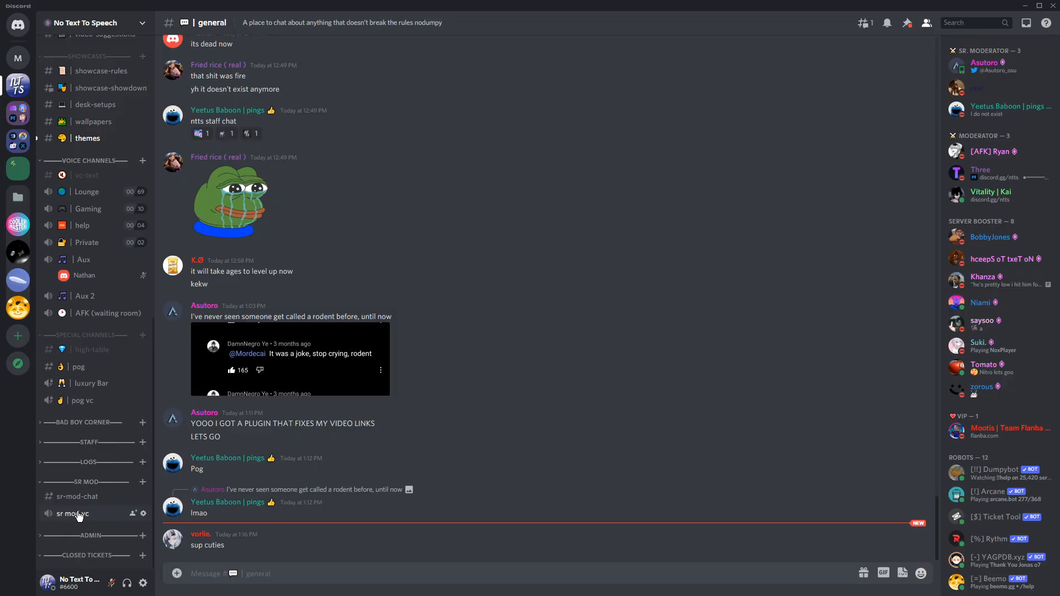
Step: Turn on Private Channel for sr mod vc in its Permissions settings
right_click(73, 514)
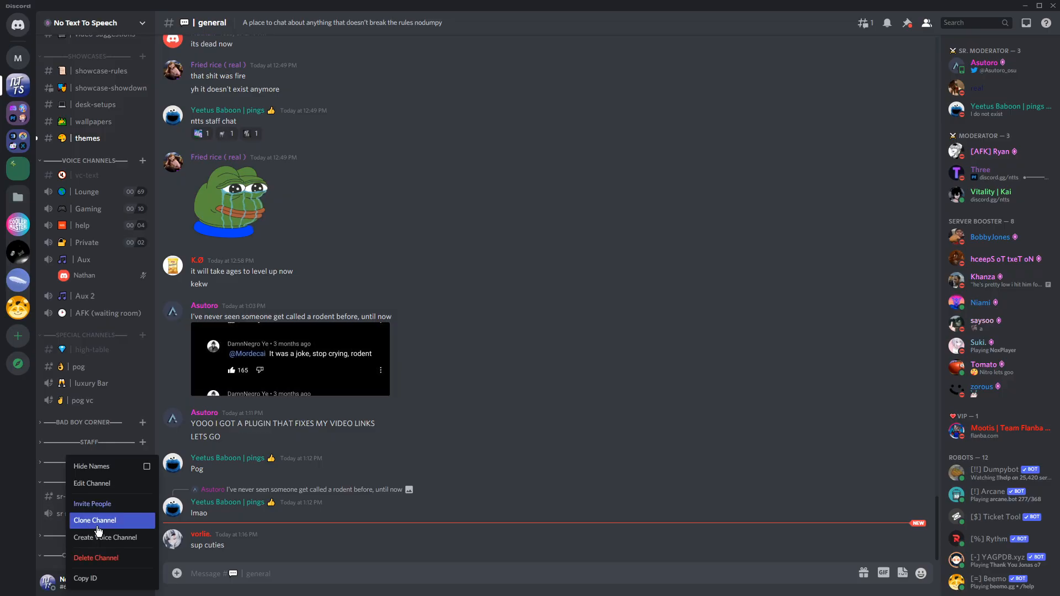
left_click(91, 482)
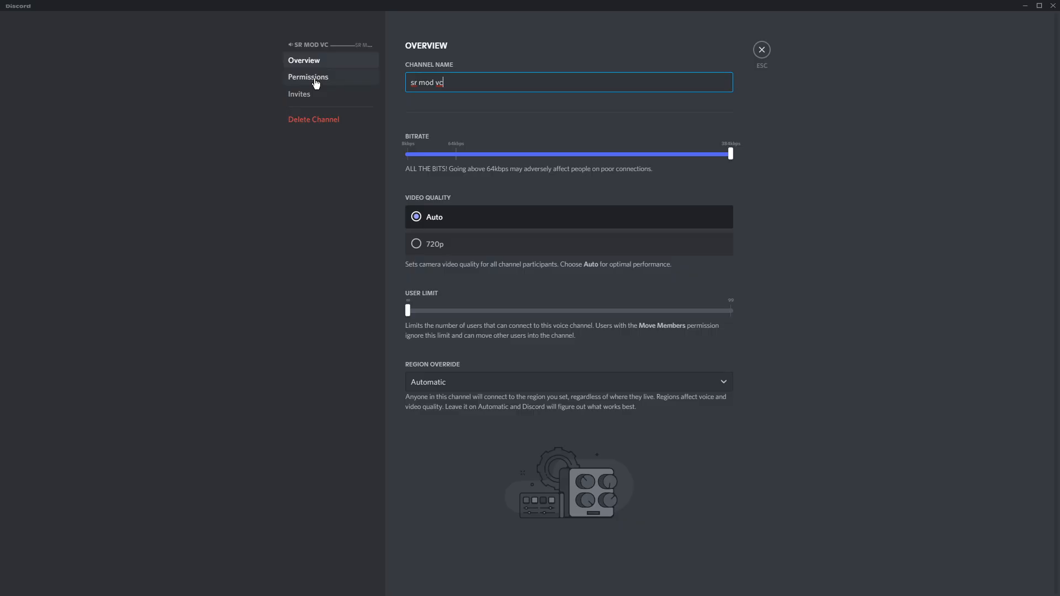
left_click(308, 76)
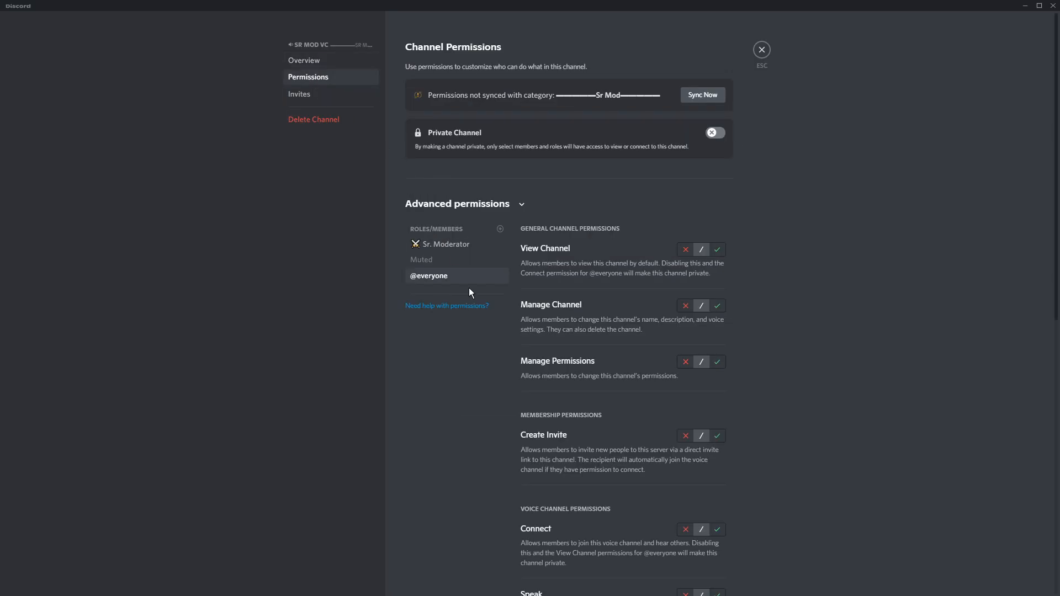
mouse_move(445, 244)
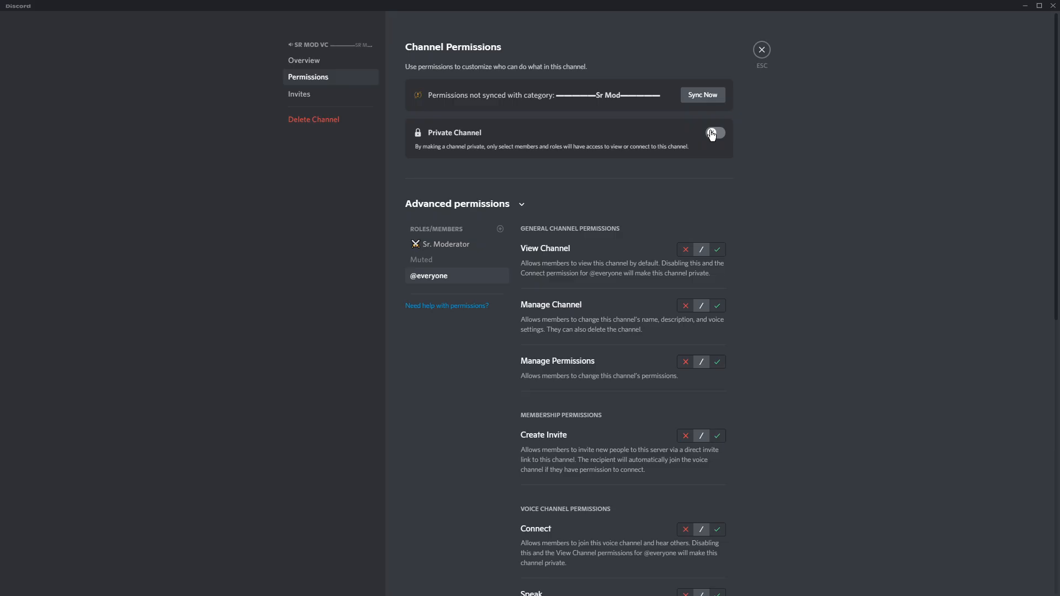
left_click(714, 133)
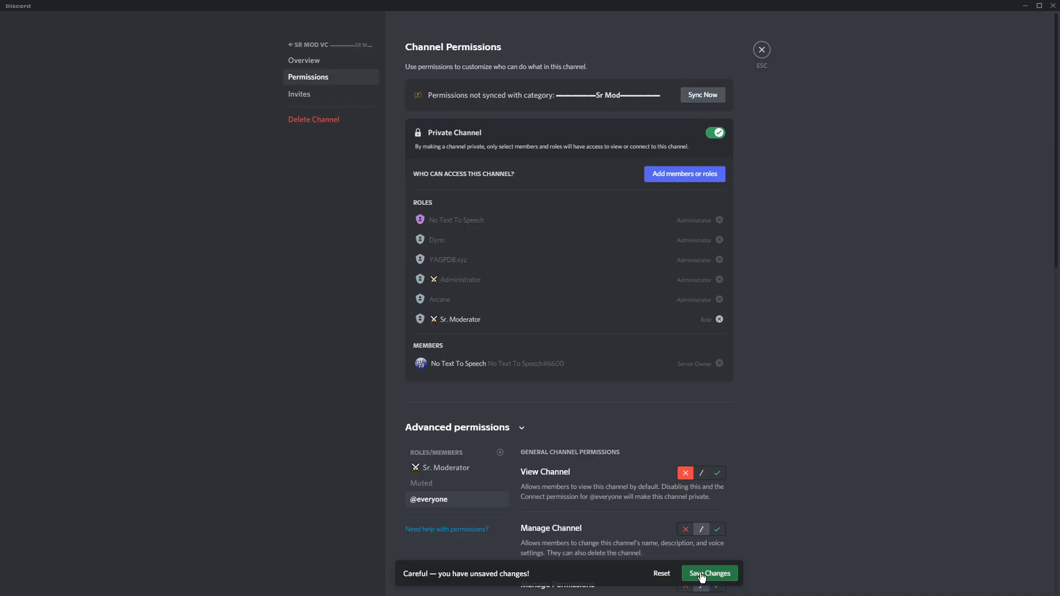
Step: Save the sr mod vc privacy change and preview the Google Sites page
left_click(709, 573)
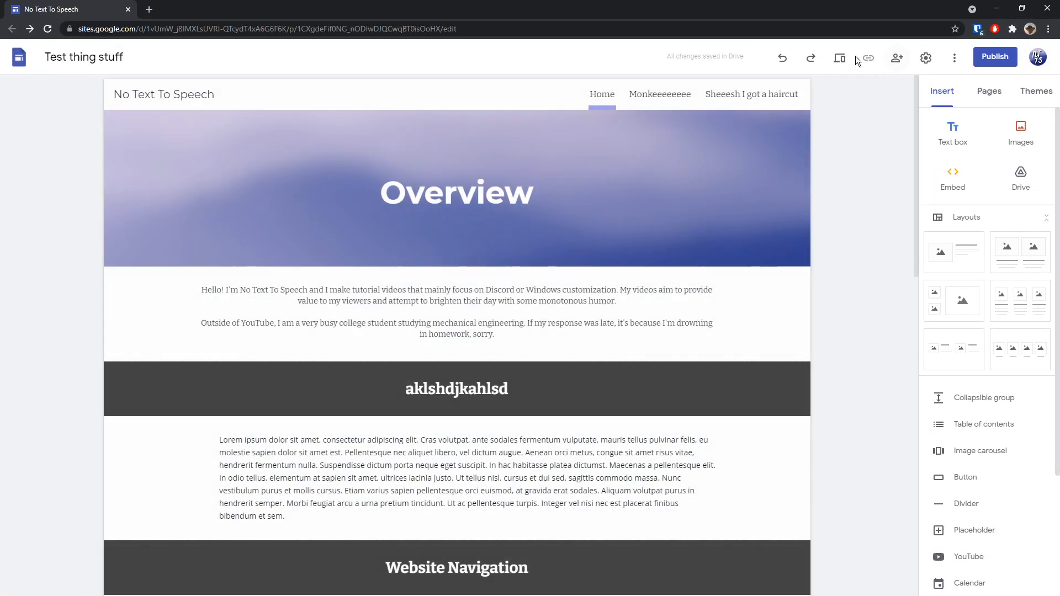
left_click(839, 57)
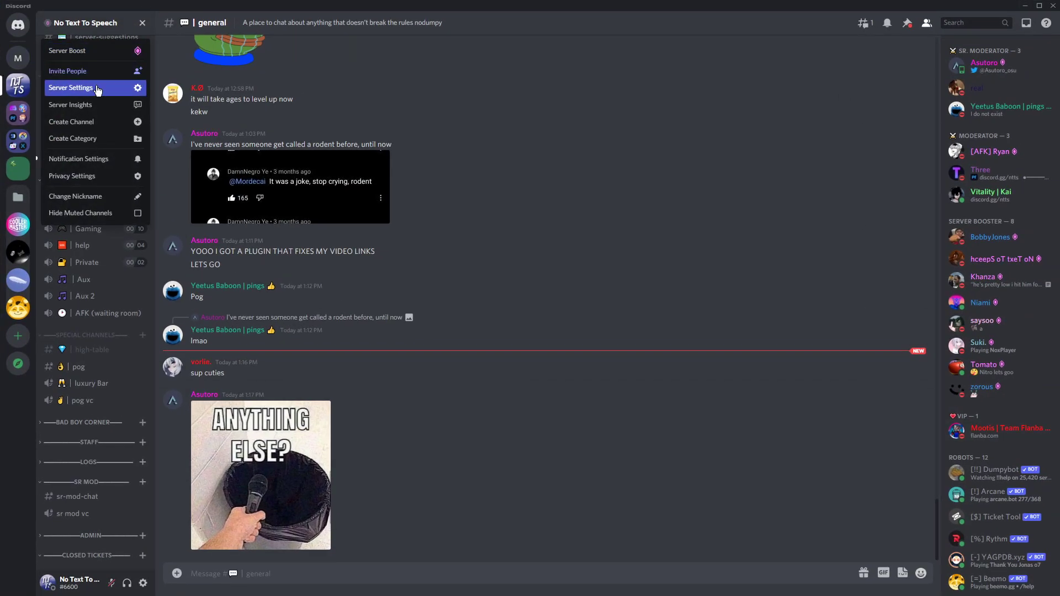
Step: Reopen Server Settings from the server dropdown and go to the Widget page
left_click(70, 88)
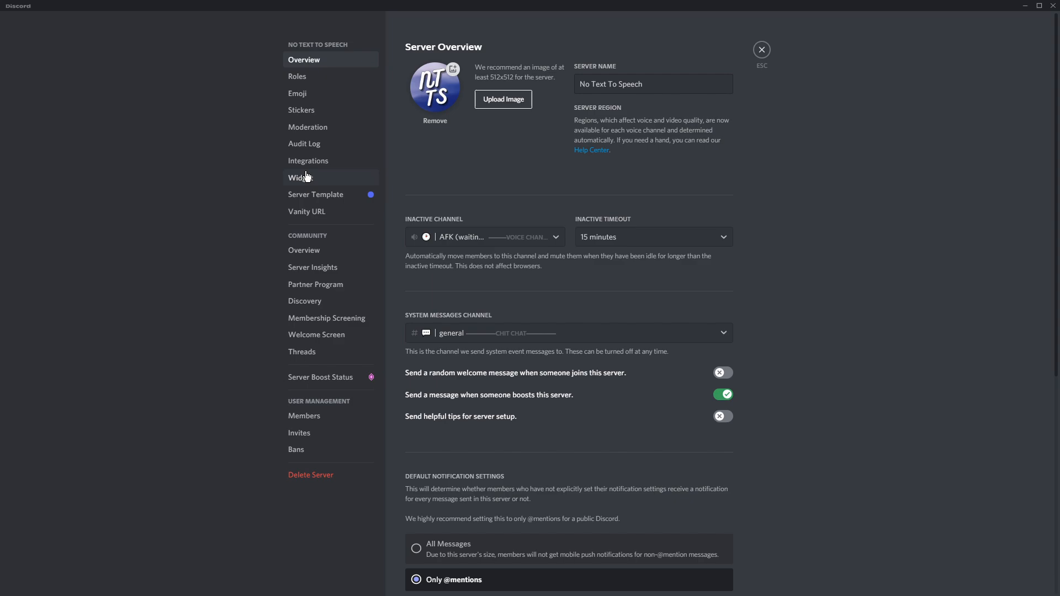
left_click(300, 178)
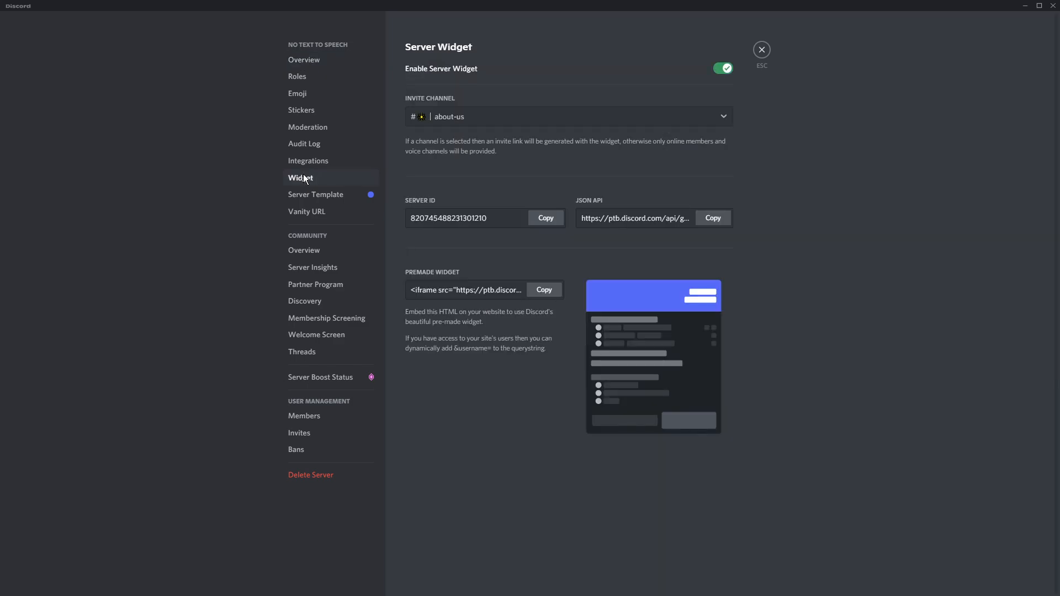